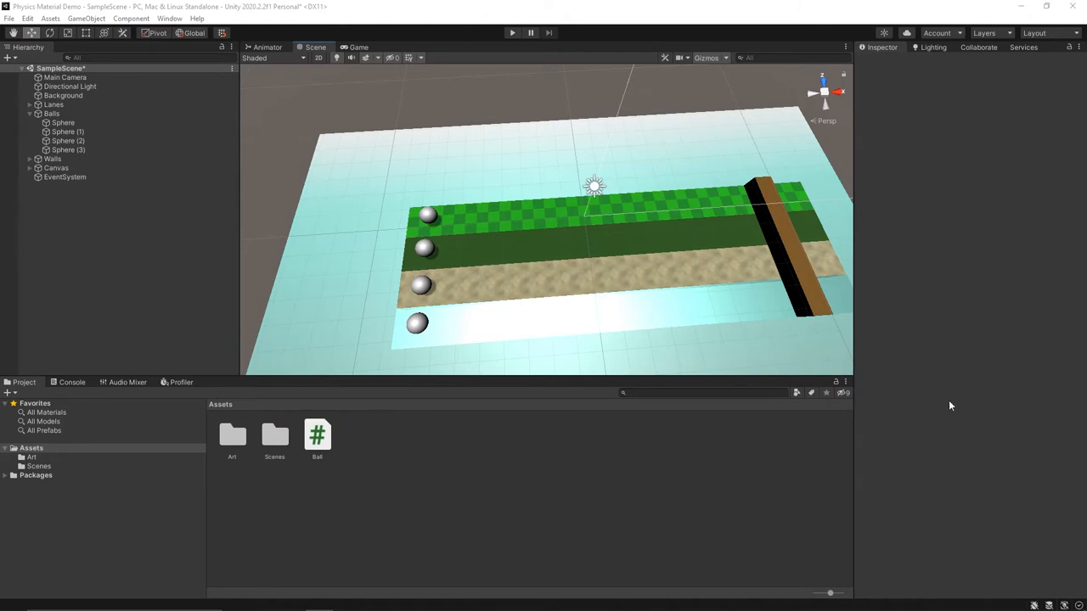
mouse_move(587, 241)
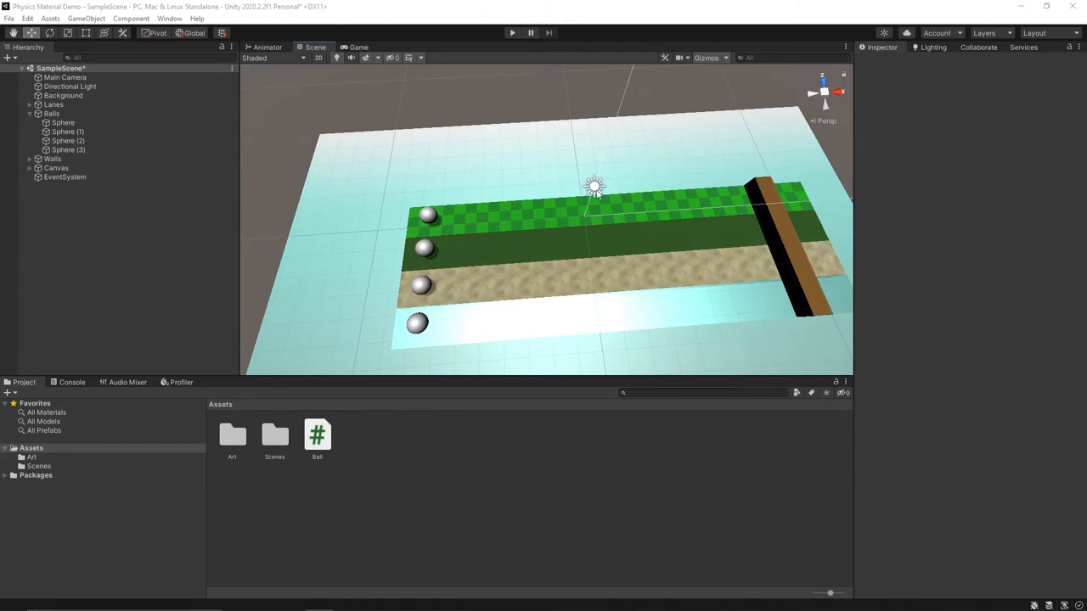
Step: Select the top Sphere under Balls to show its collider (no material) and Rigidbody
click(63, 122)
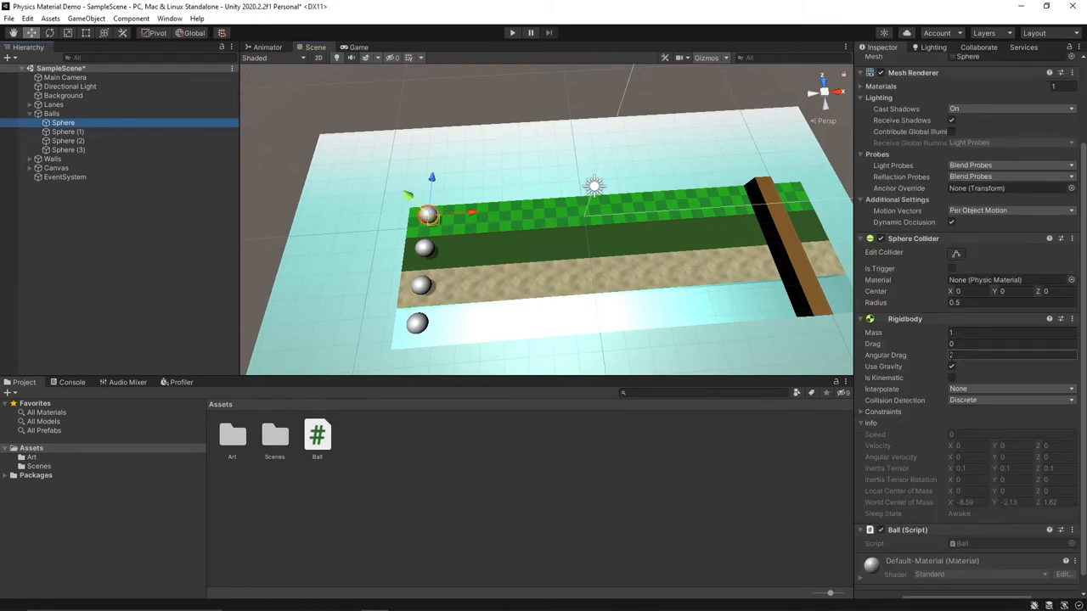
mouse_move(920, 355)
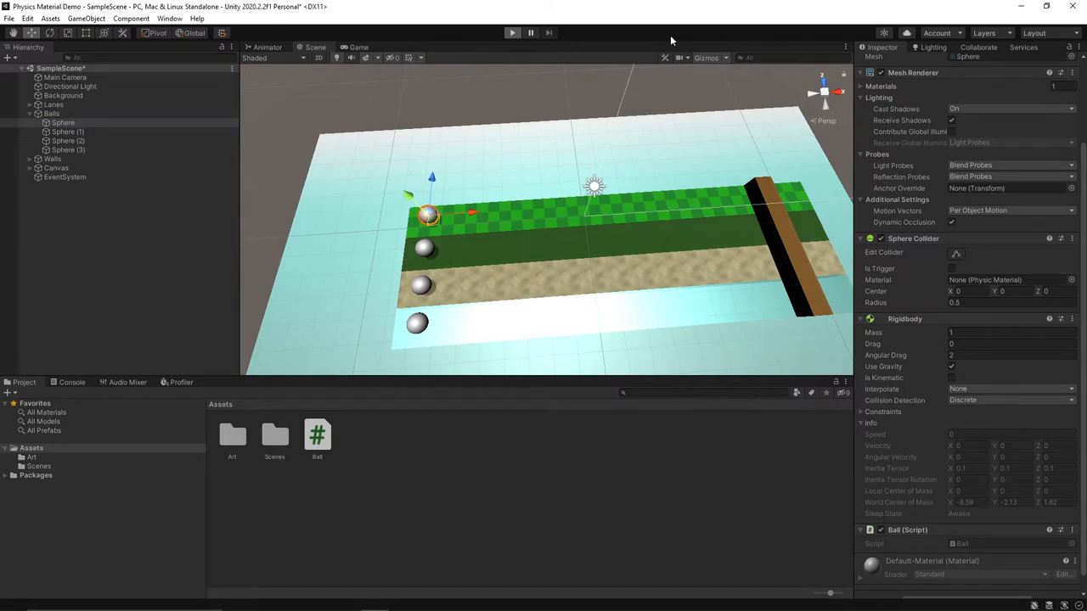
click(511, 32)
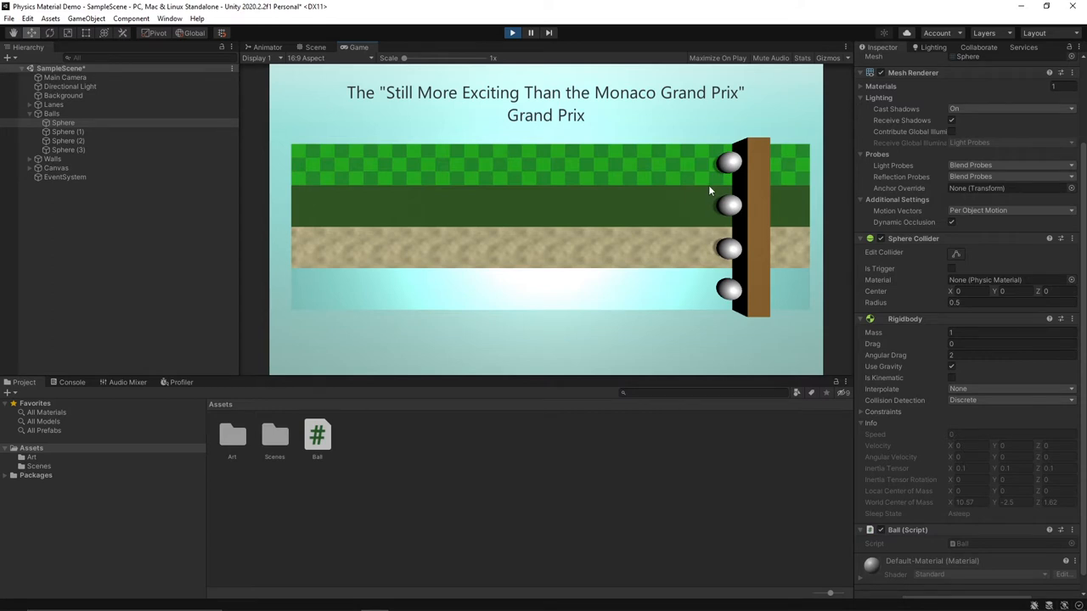
click(314, 48)
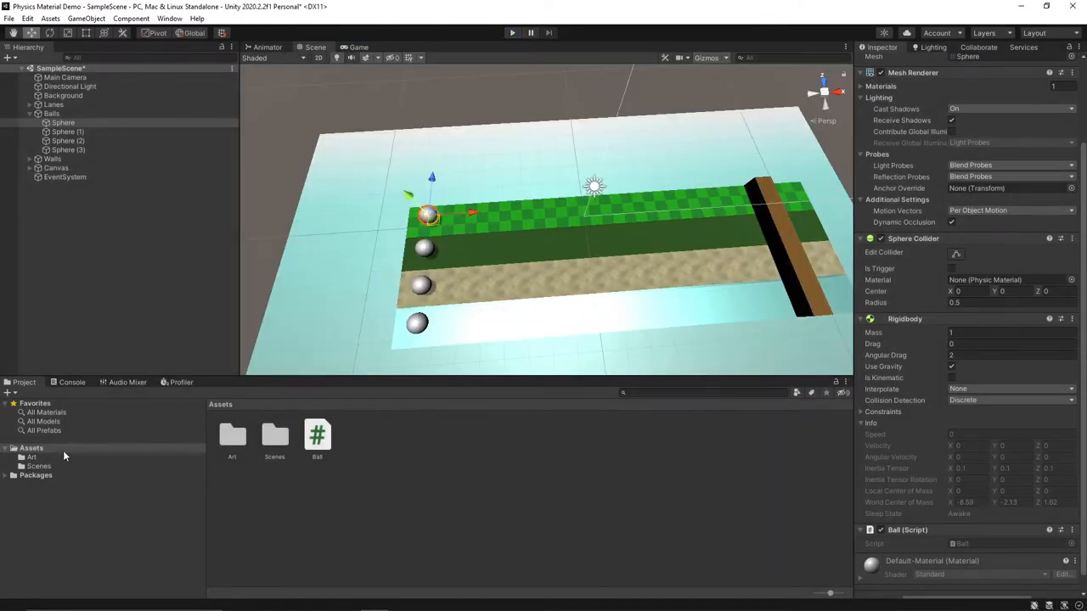
Step: Create a Physics Materials folder in Assets and a new Physic Material named Ball inside it
right_click(31, 449)
text(Physics Materials)
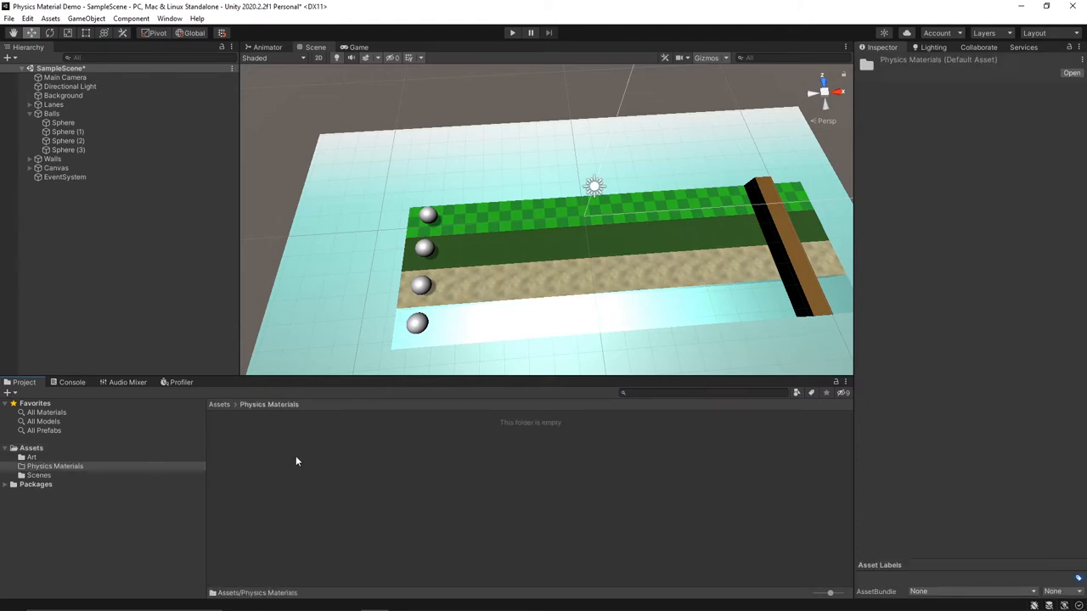
right_click(296, 462)
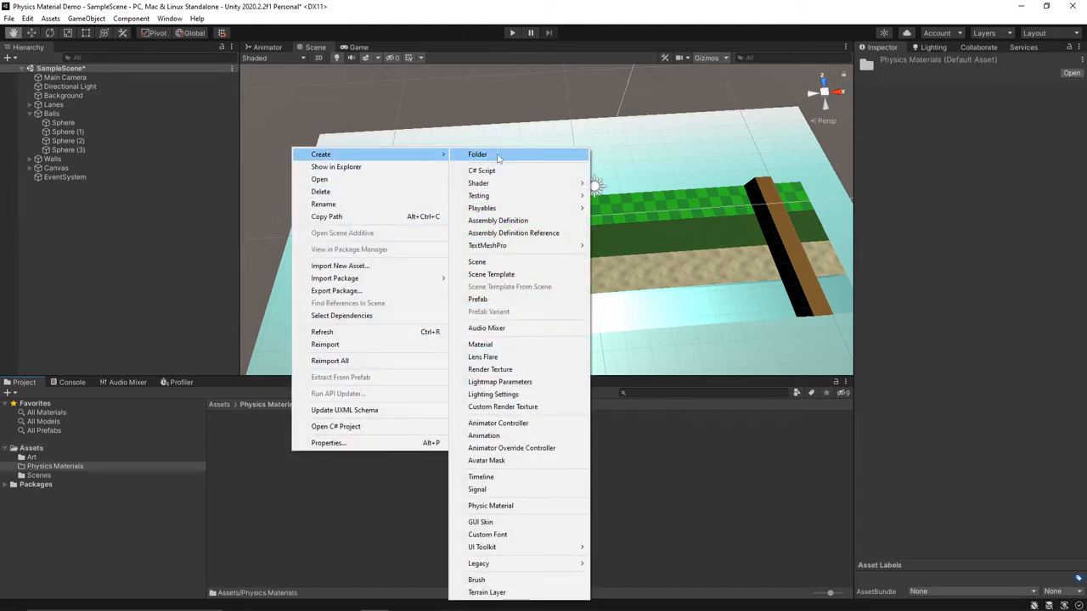
mouse_move(519, 490)
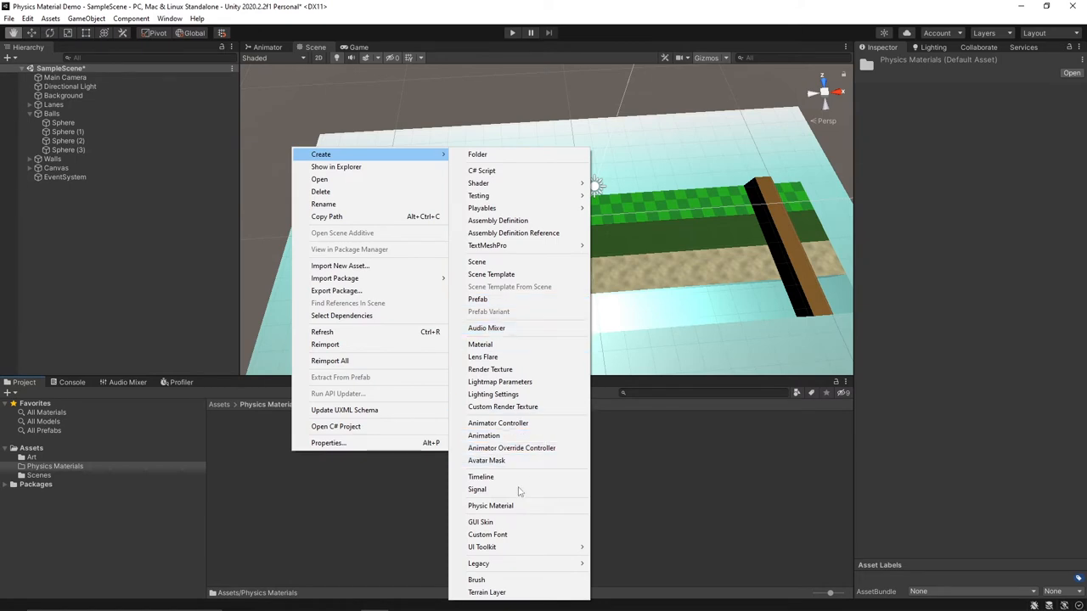
click(489, 507)
text(Ball)
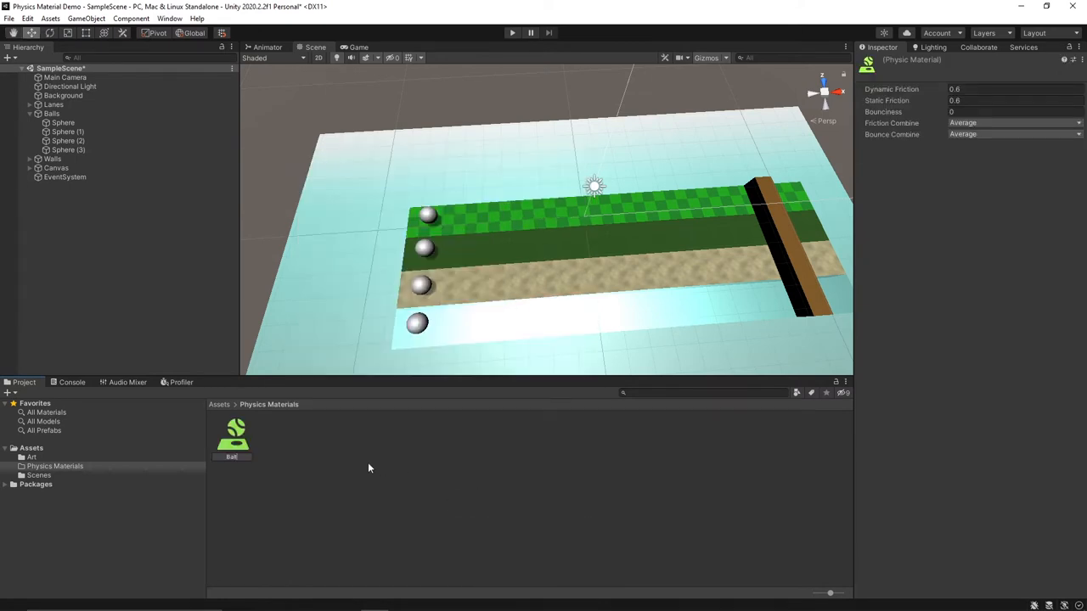
Step: Browse the Ball material's Friction Combine options, keeping Average with friction 0.6
click(231, 438)
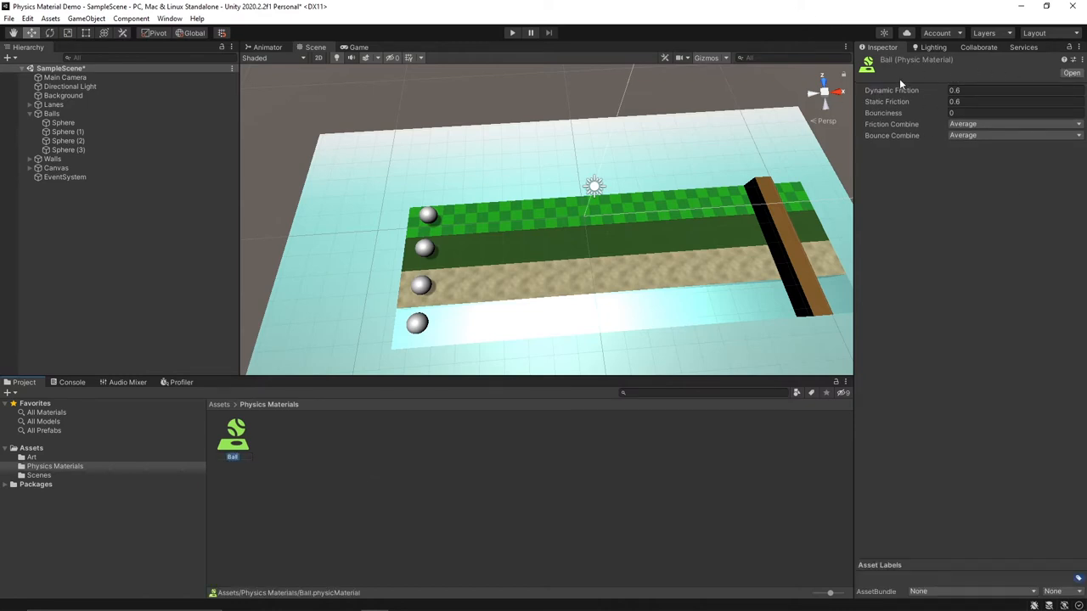
mouse_move(930, 74)
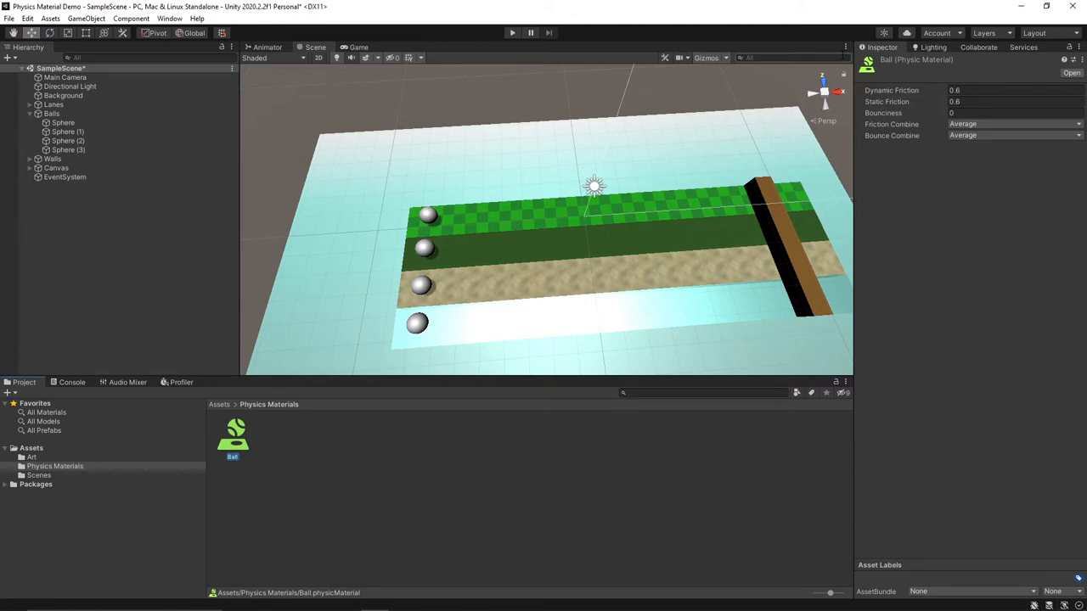
mouse_move(885, 79)
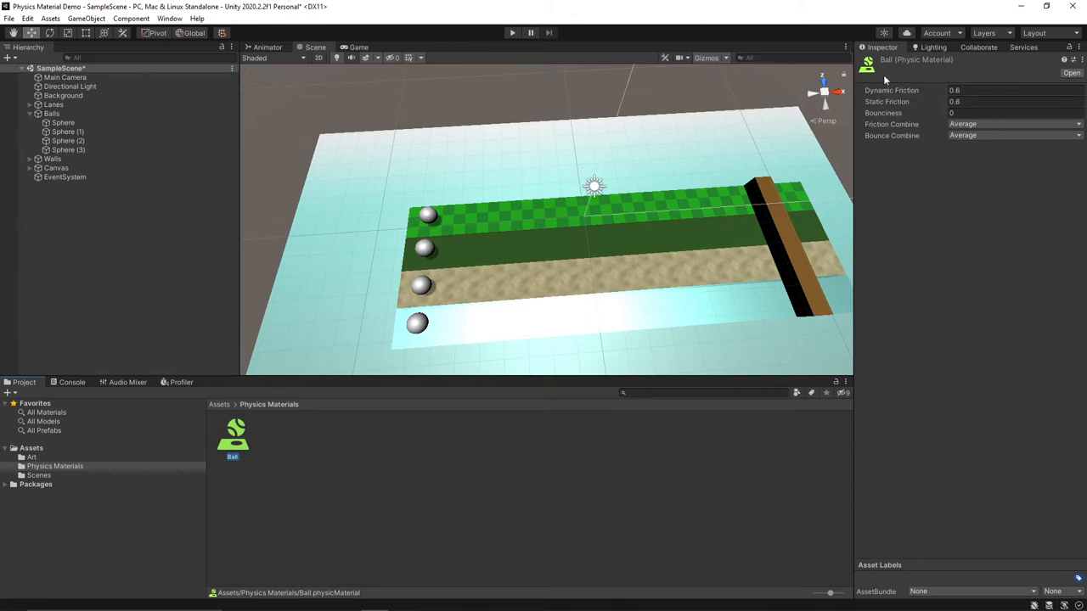
mouse_move(894, 91)
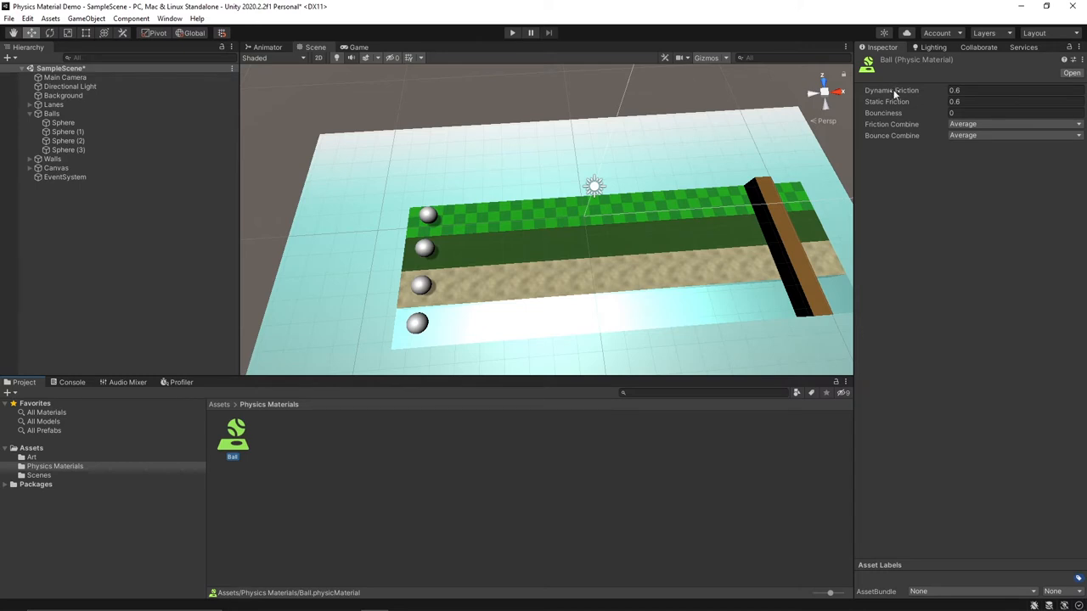
mouse_move(887, 126)
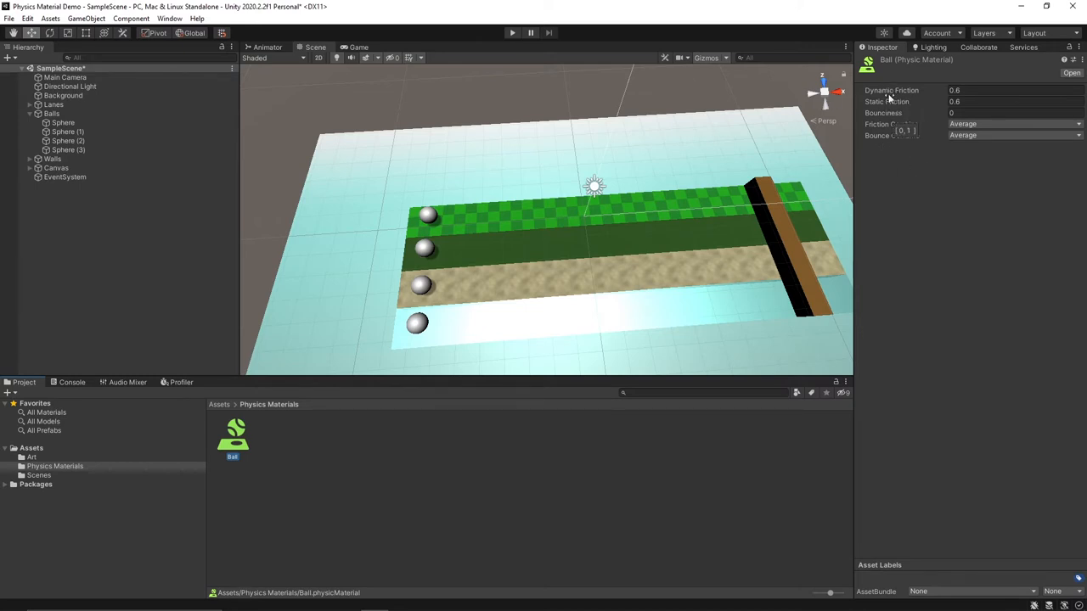
mouse_move(892, 102)
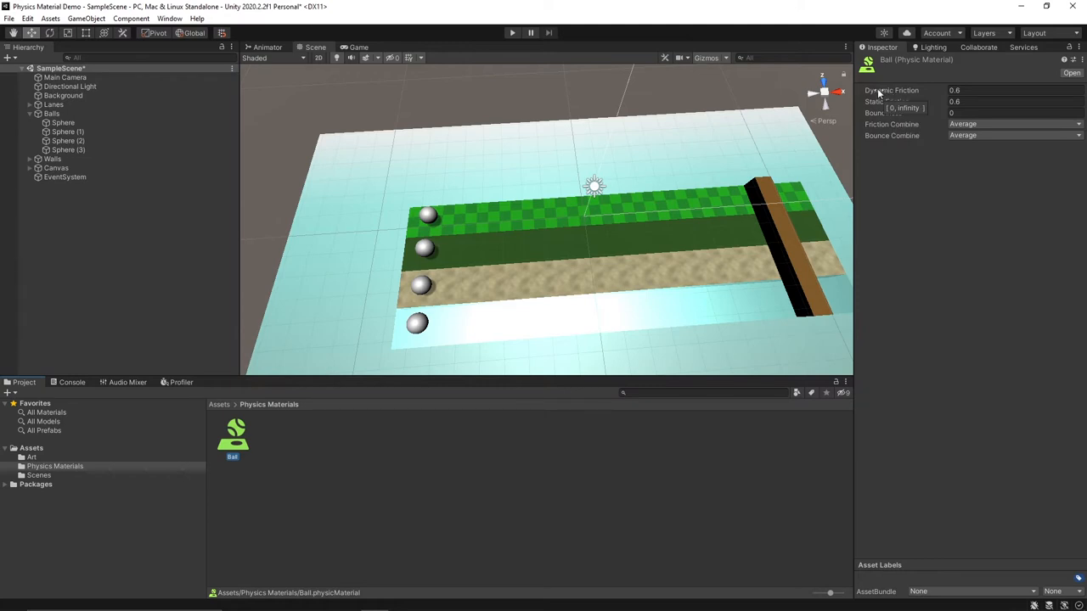
click(1010, 124)
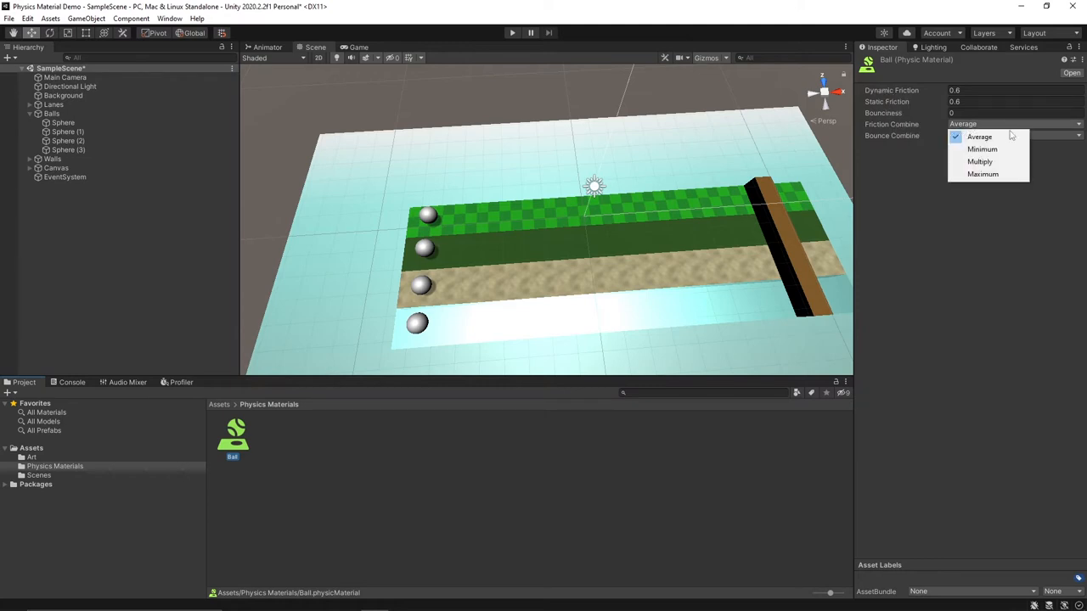
mouse_move(982, 173)
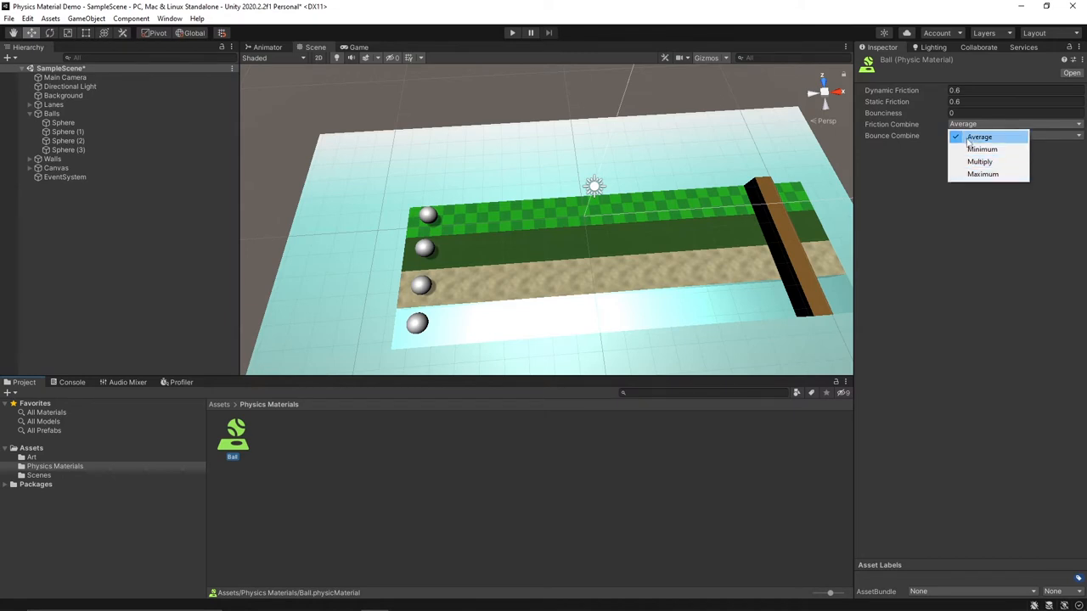
click(978, 136)
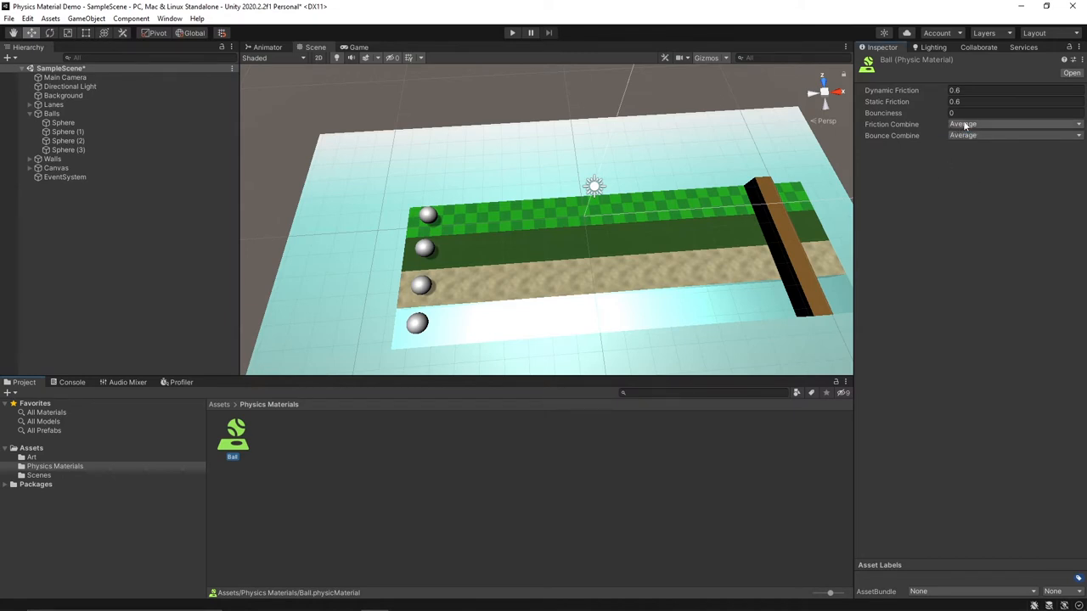
click(1012, 124)
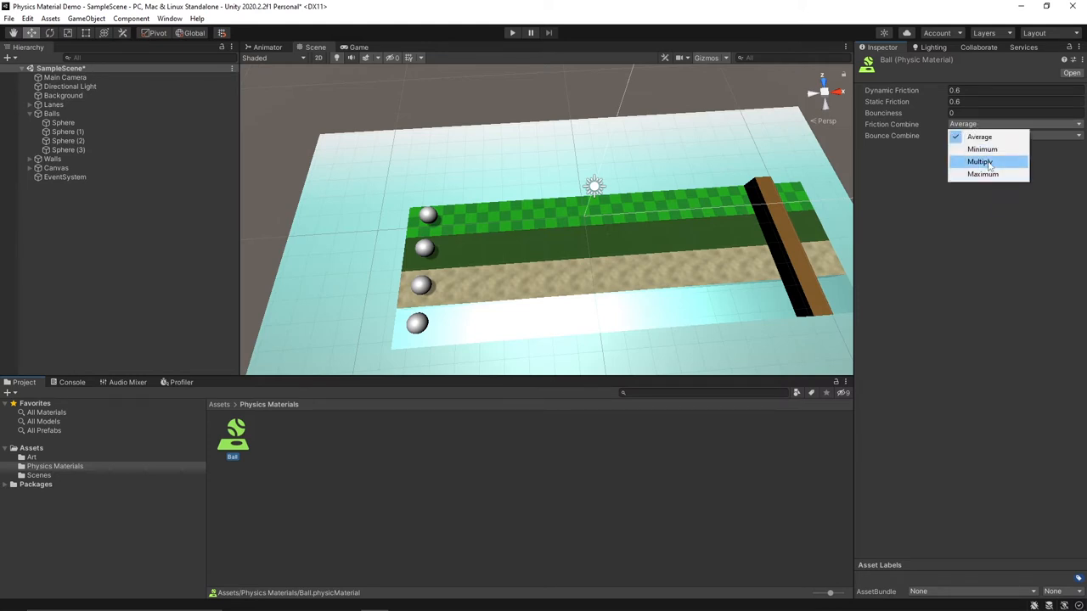
mouse_move(978, 136)
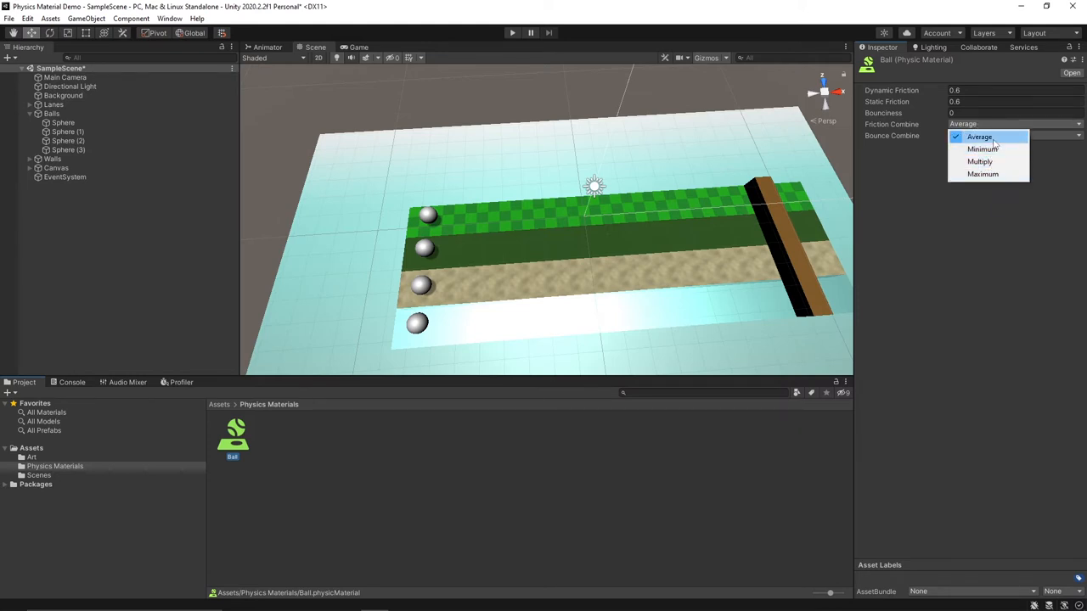
click(979, 136)
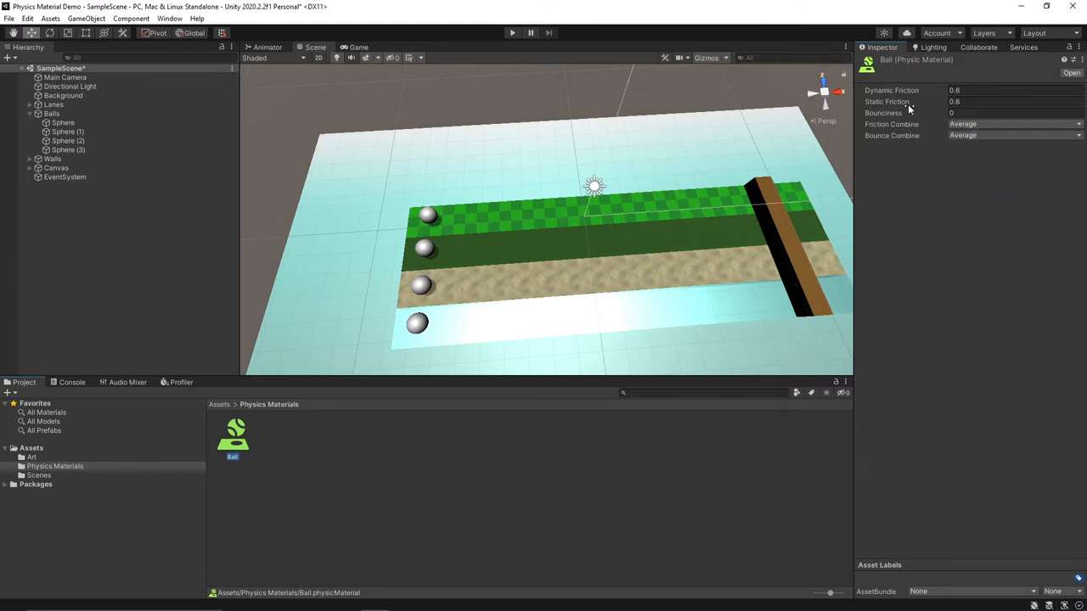
click(1010, 124)
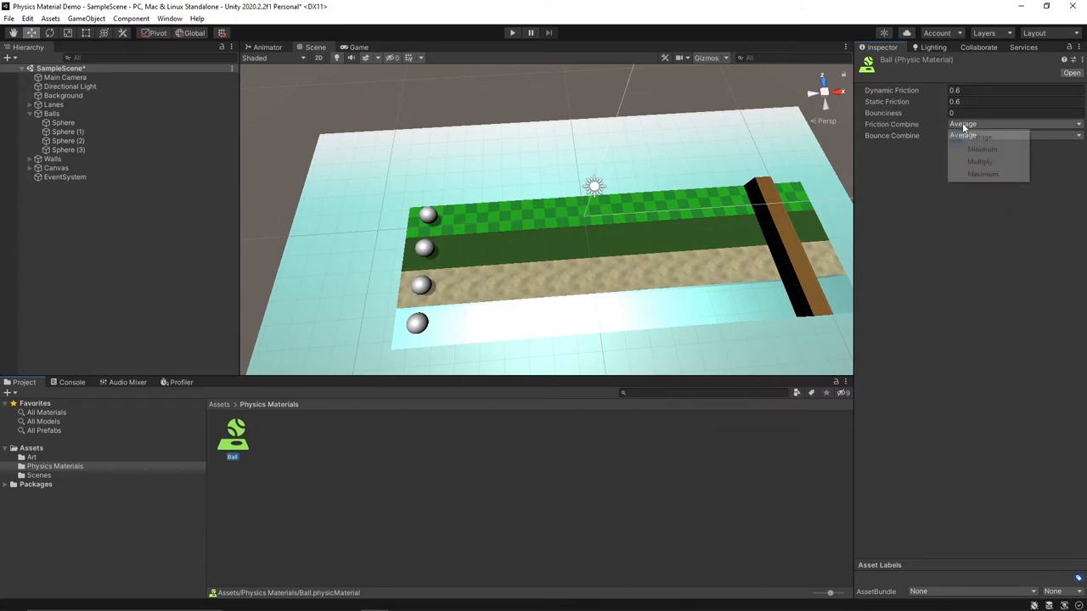
mouse_move(982, 173)
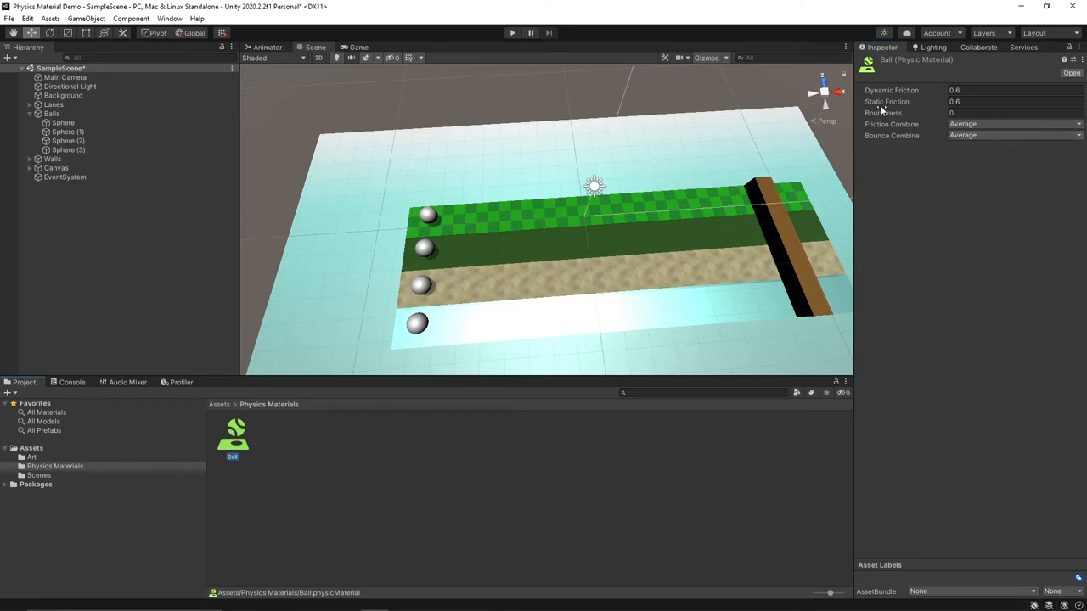
mouse_move(908, 148)
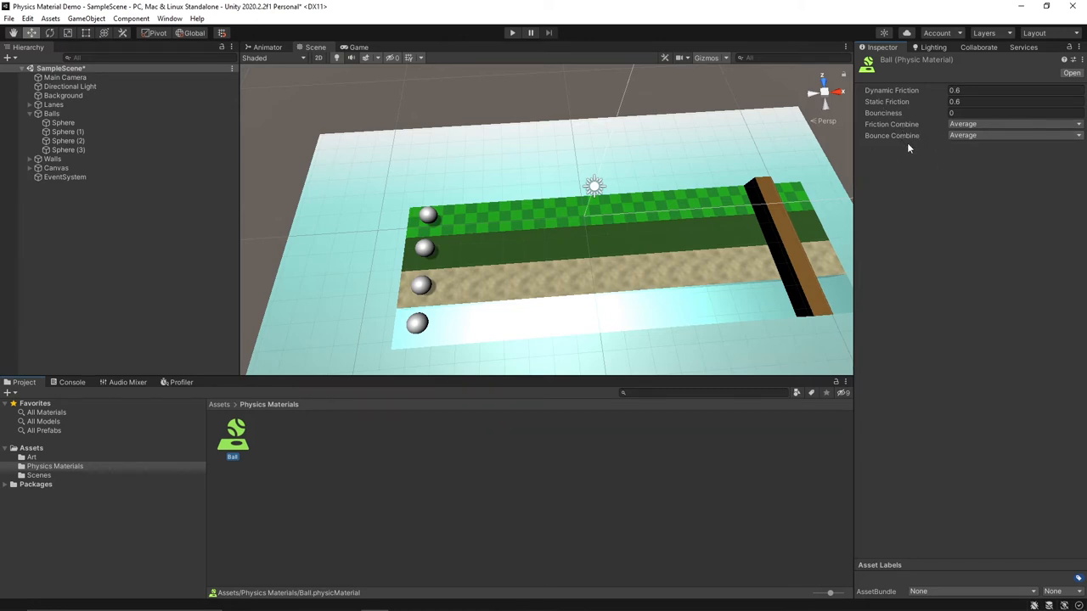
mouse_move(880, 237)
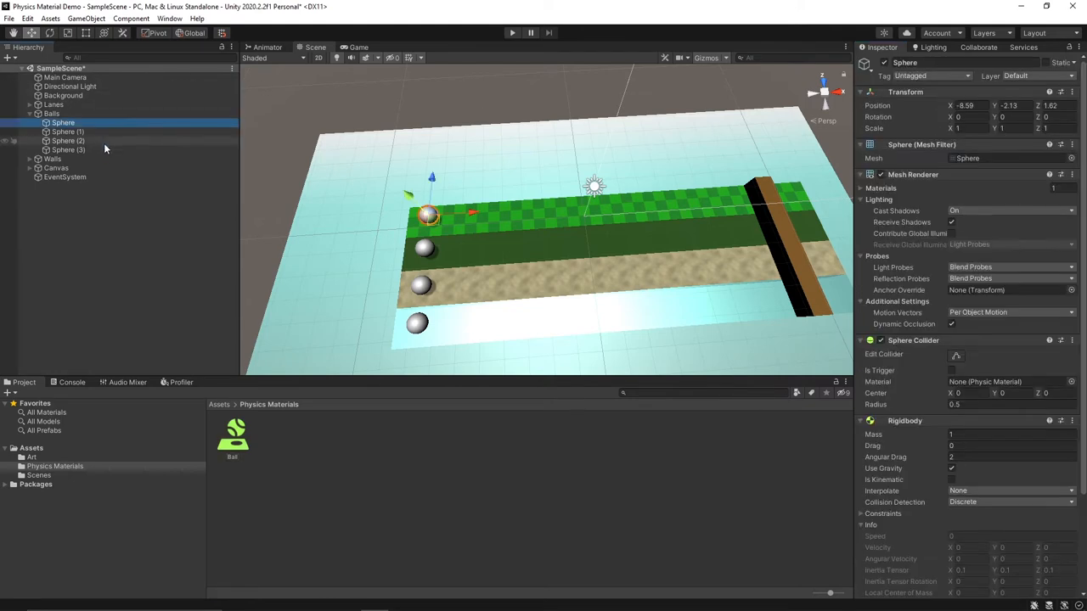
Step: Assign the Ball material to all four balls' sphere colliders and test-run them rolling to the wall
click(68, 150)
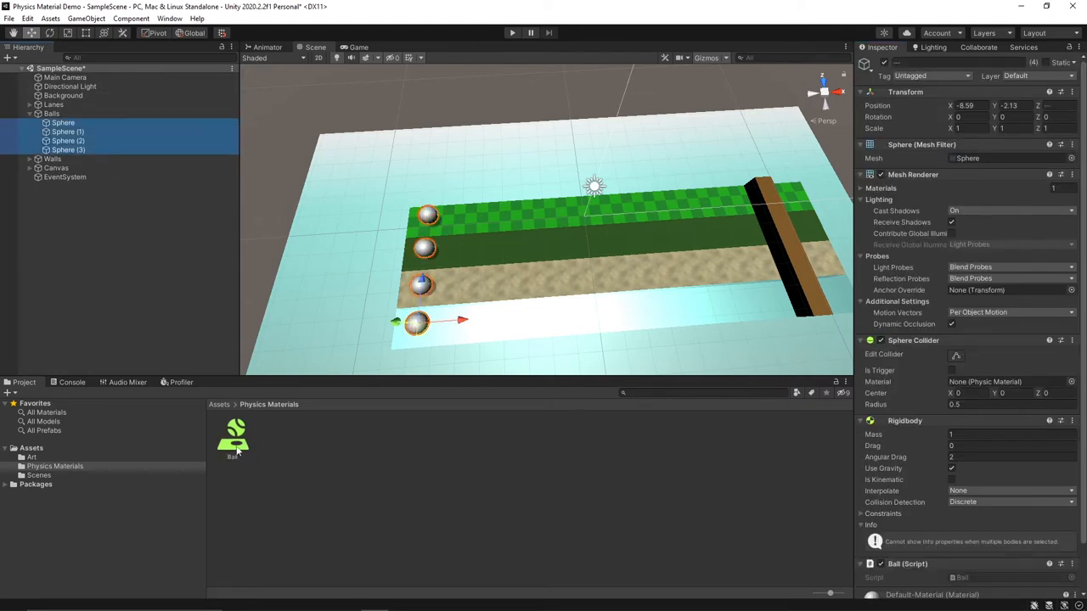
click(1005, 381)
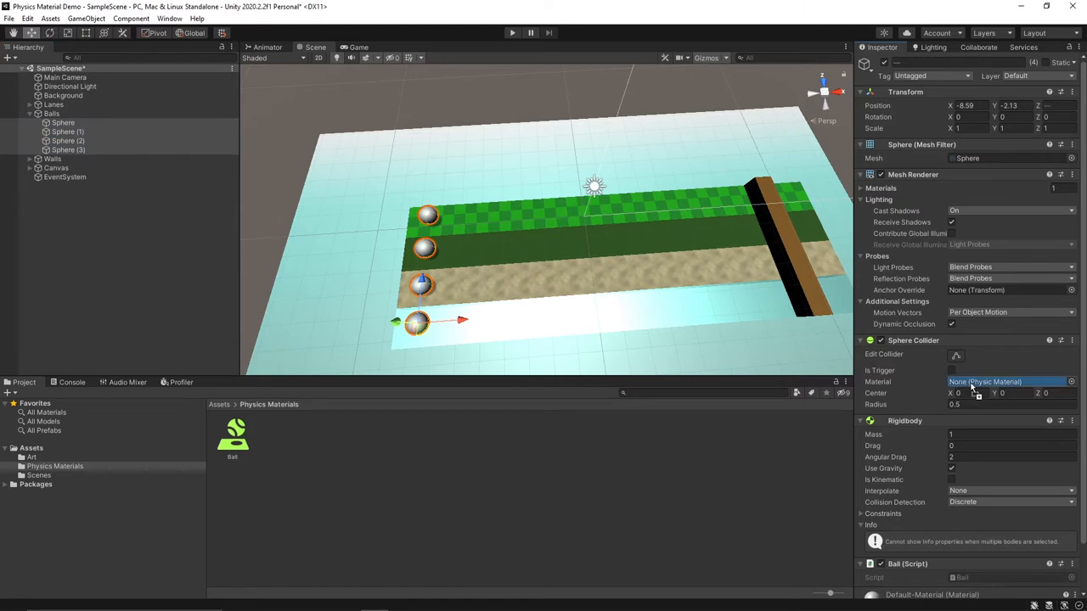
click(1006, 380)
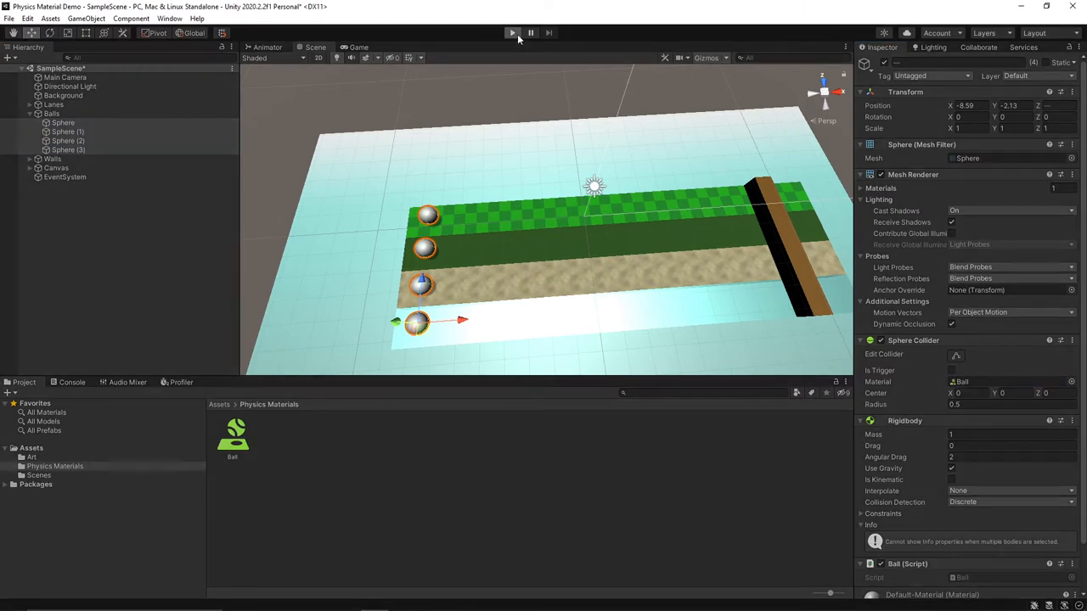
click(511, 32)
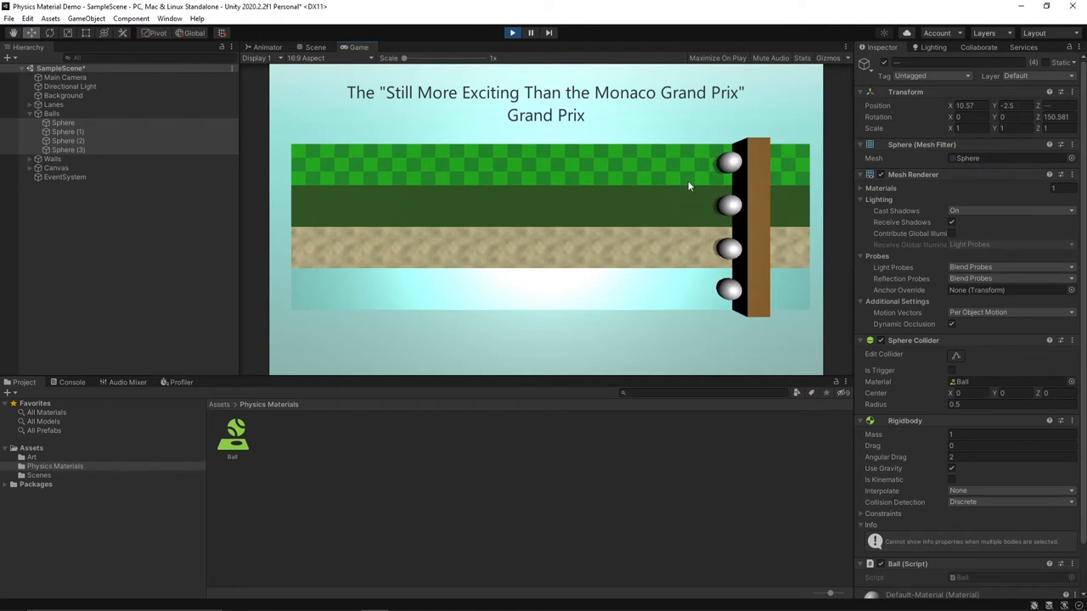
click(513, 32)
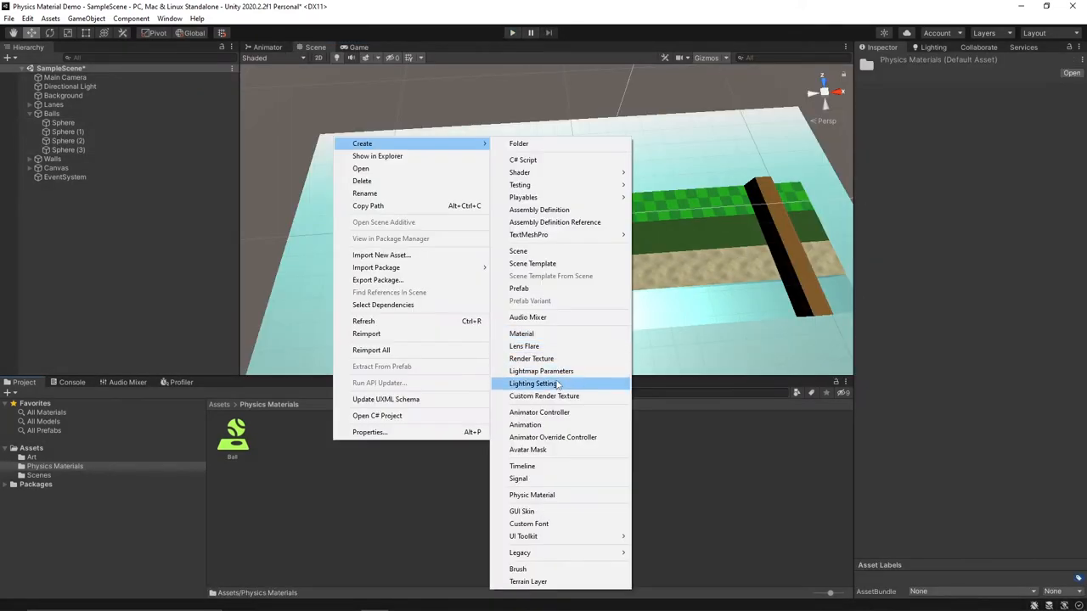
Step: Create a Grass physic material with dynamic friction 0.4 and duplicate it as Grass 1
click(532, 496)
text(Grass)
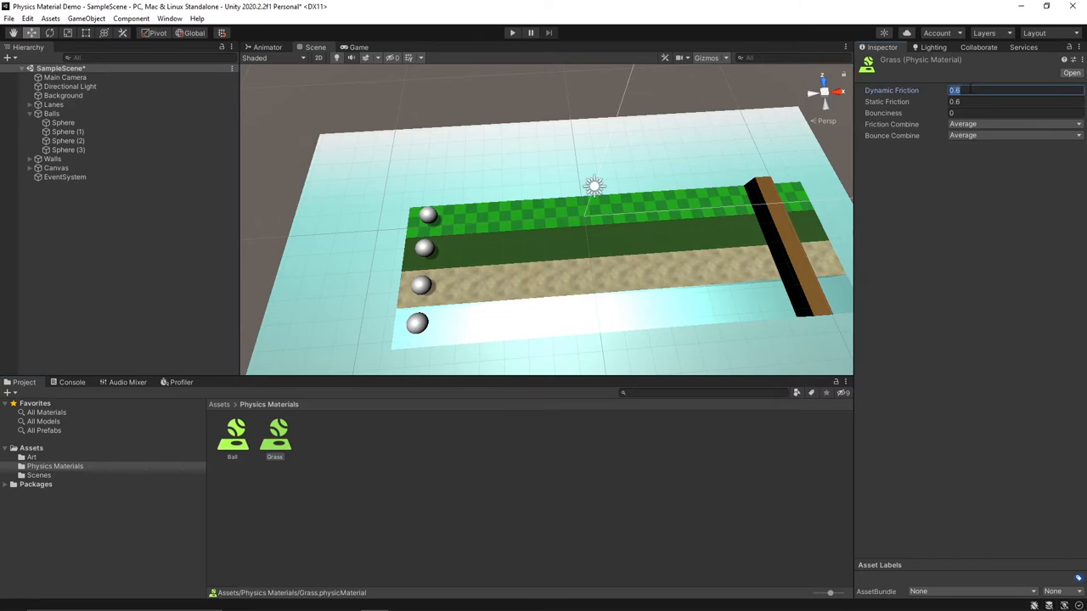
text(0.4)
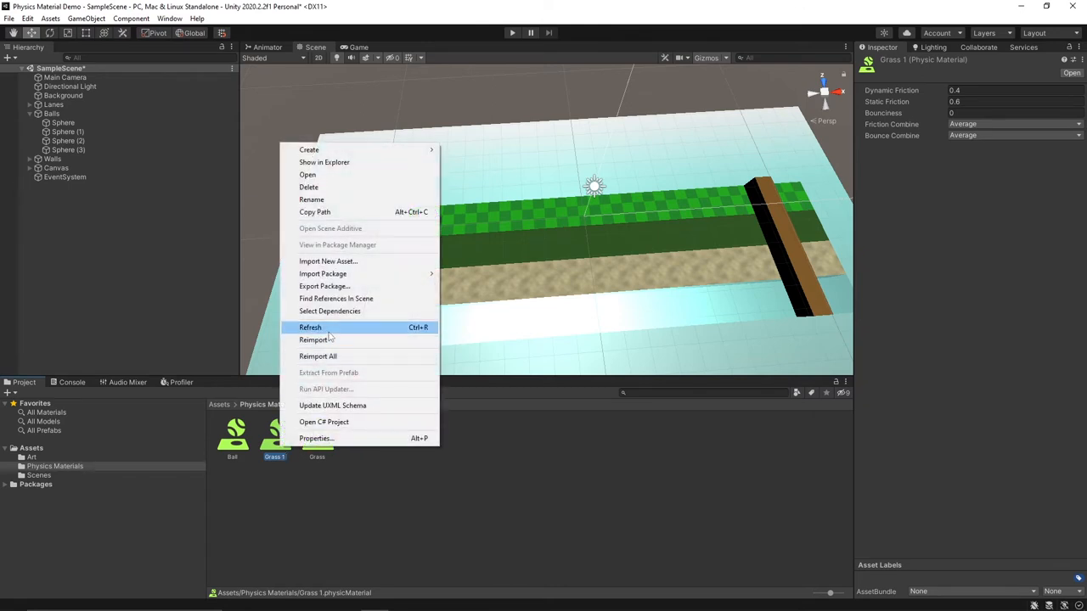
Step: Rename Grass 1 to RoughGrass with dynamic friction 0.7, static 0.8, and duplicate it
click(309, 328)
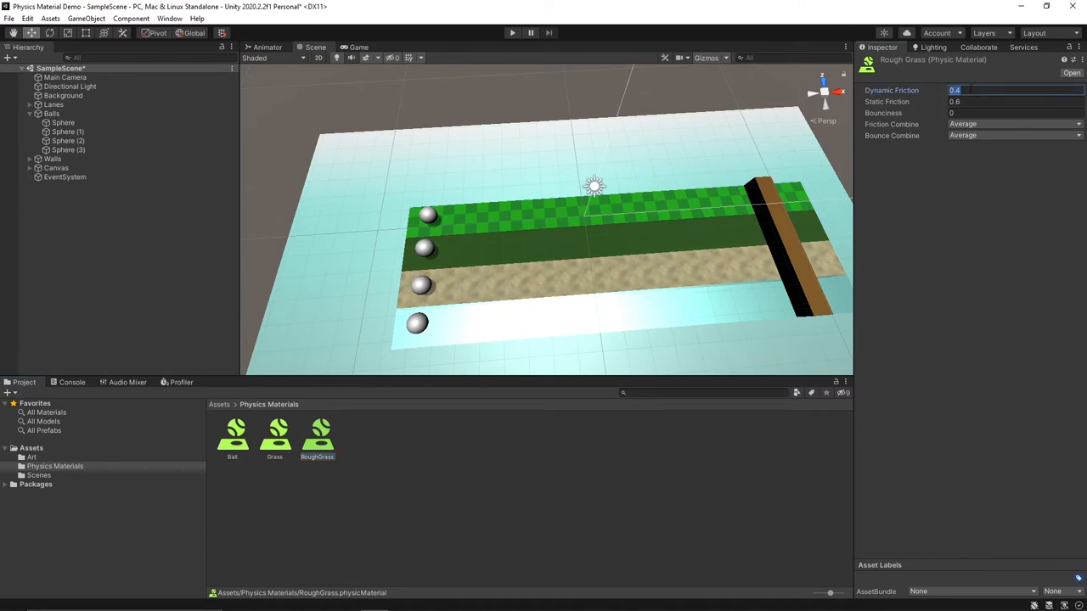
click(329, 506)
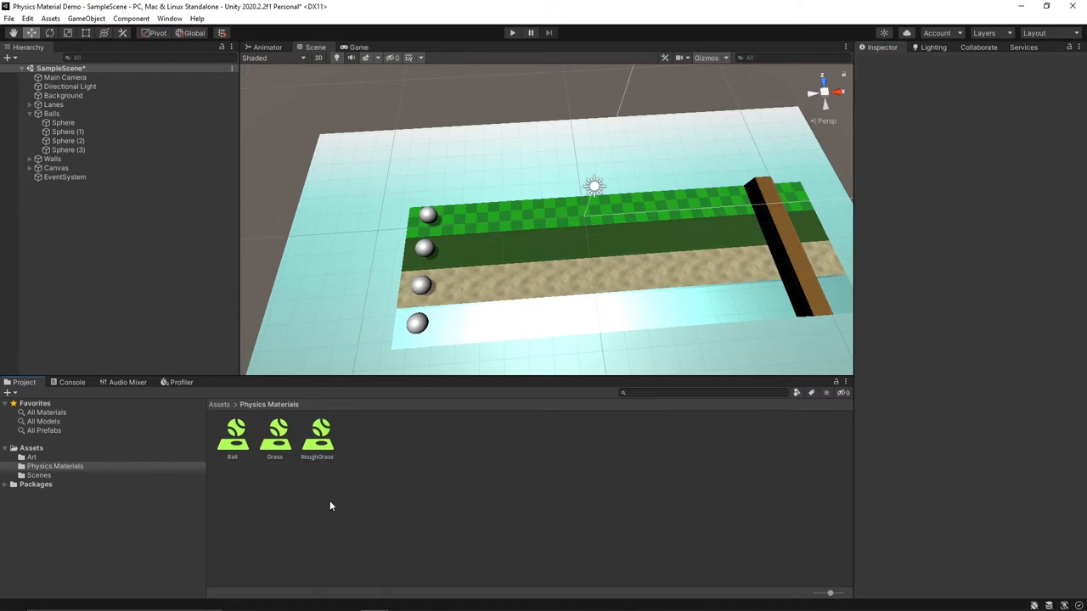
click(316, 433)
text(Sand)
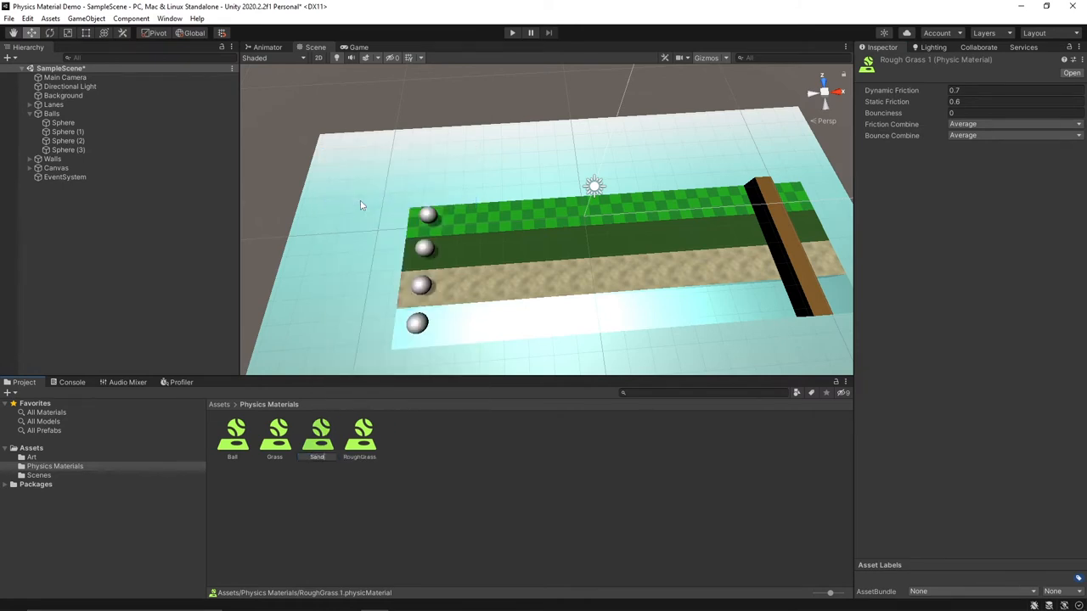
Step: Name the copies Sand (dynamic friction 1) and Ice (dynamic 0.05, static 0.1)
click(360, 434)
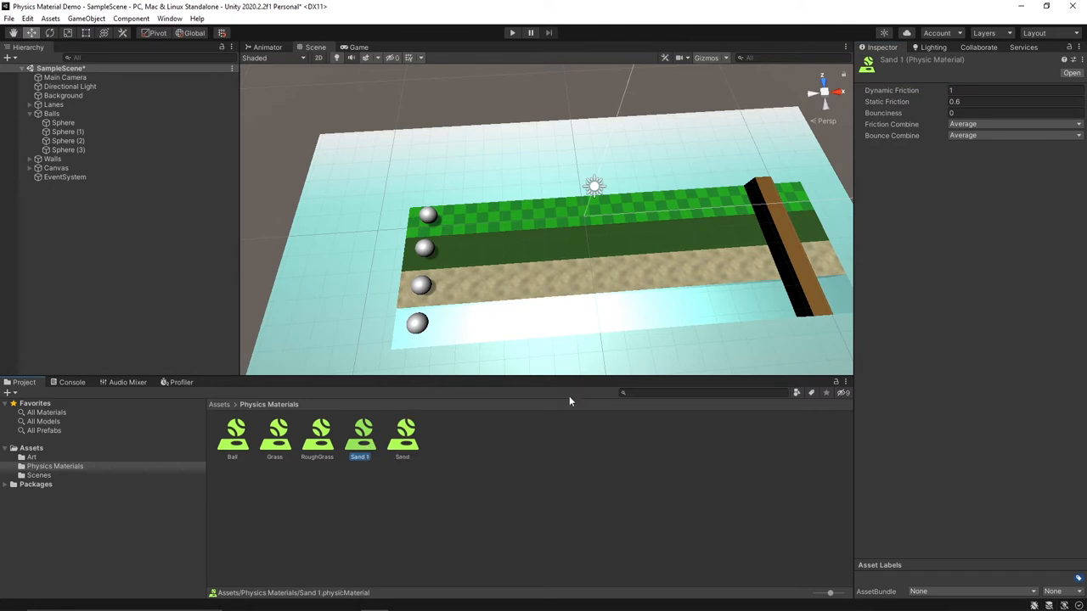
right_click(358, 438)
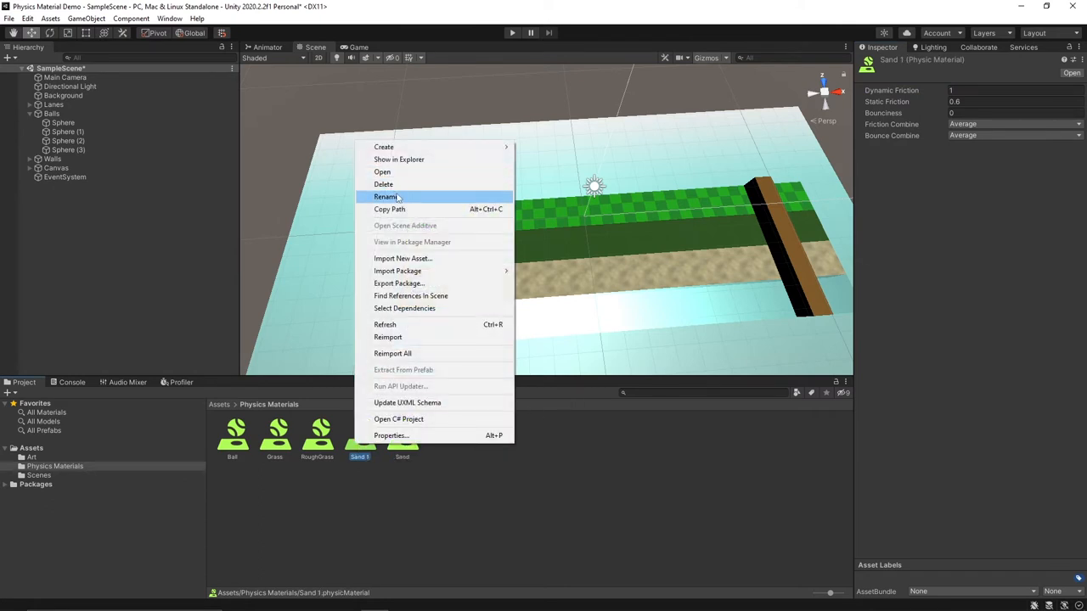
click(386, 197)
text(Ice)
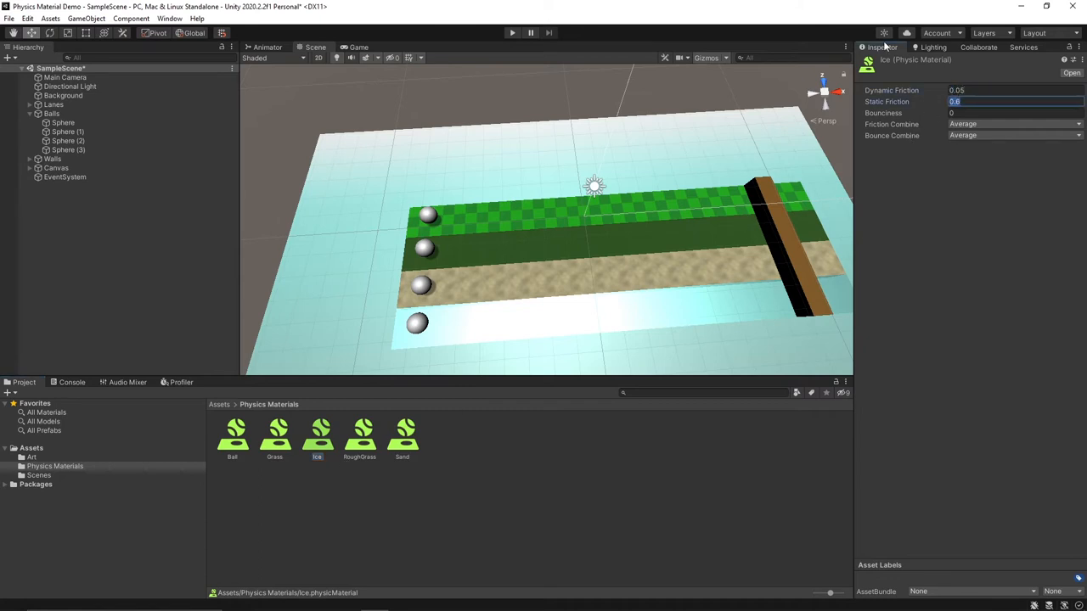
text(0.1)
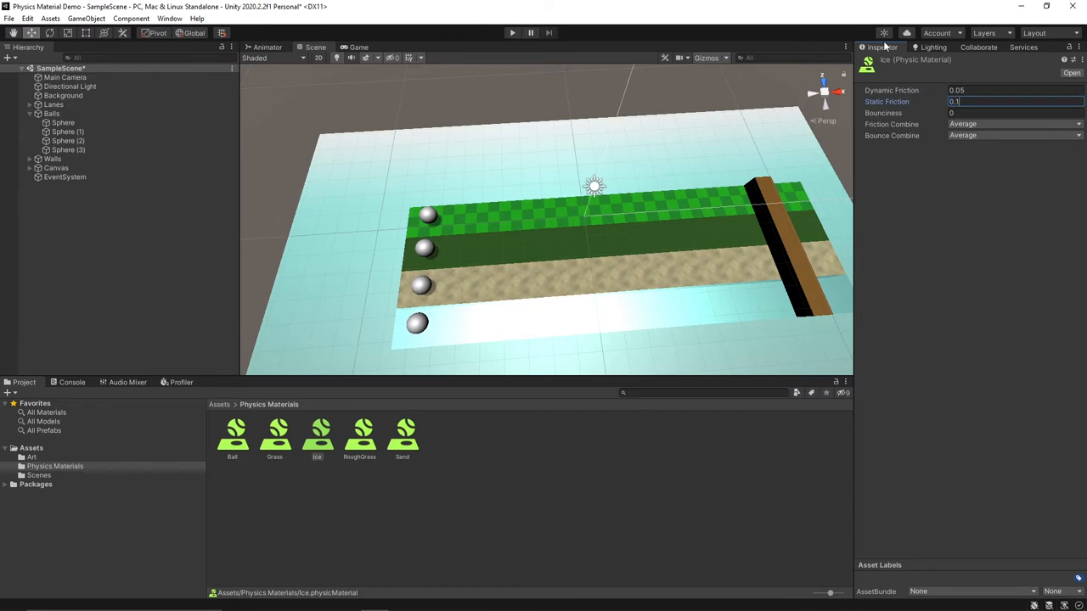
mouse_move(493, 448)
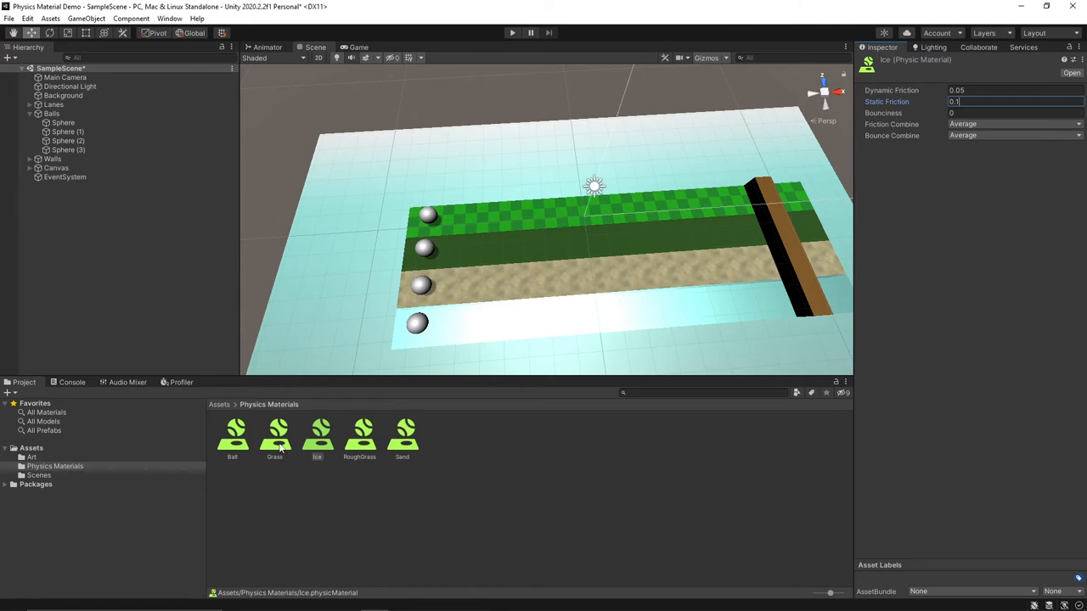
Step: Set Friction Combine to Minimum on Ice and Maximum on RoughGrass, reviewing Grass and Sand
click(1012, 124)
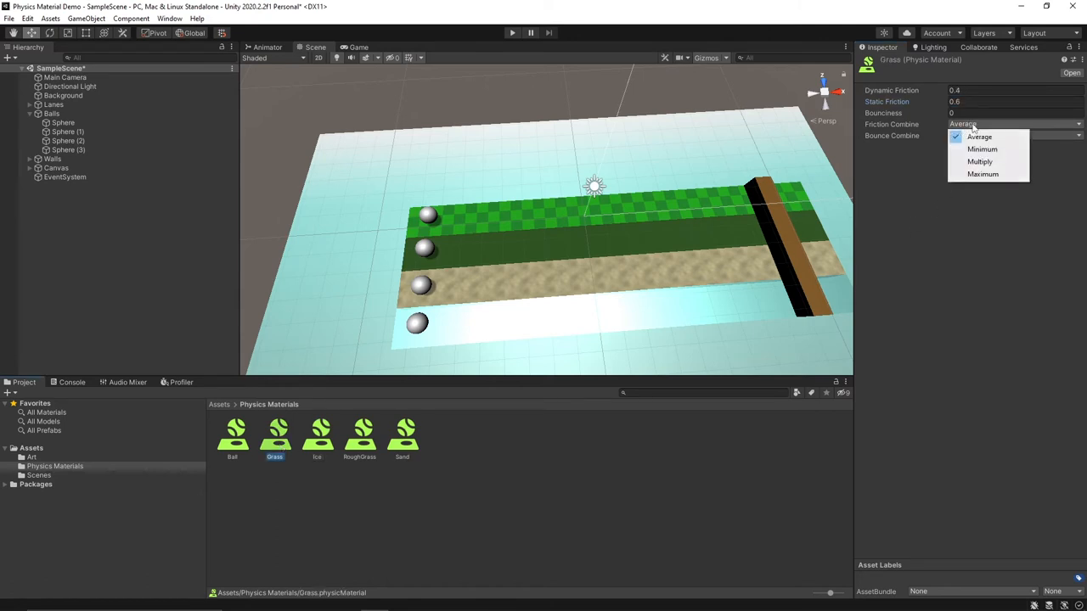
click(982, 150)
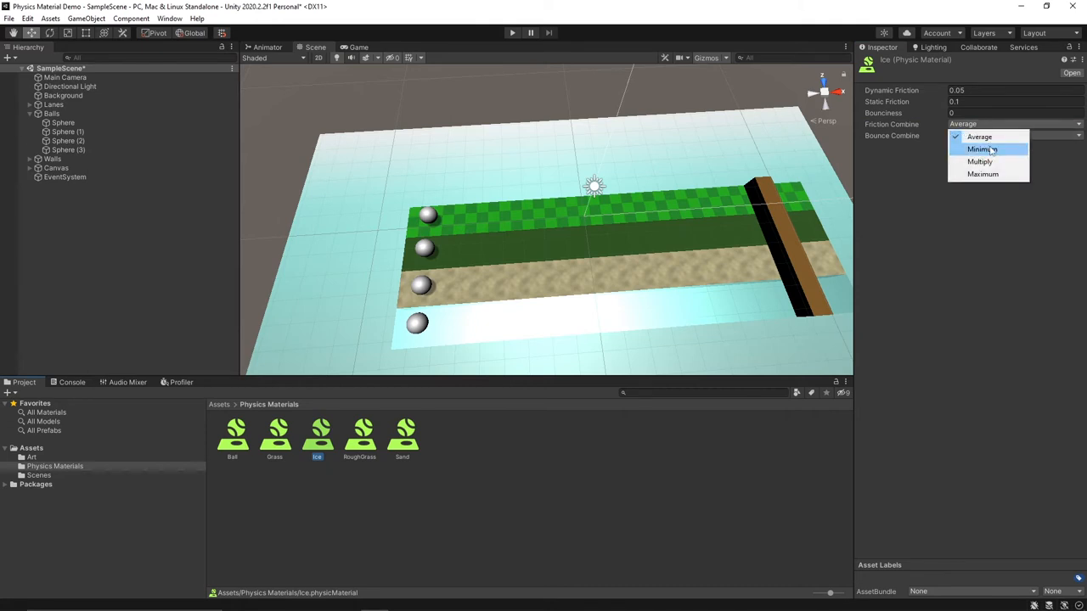
click(360, 433)
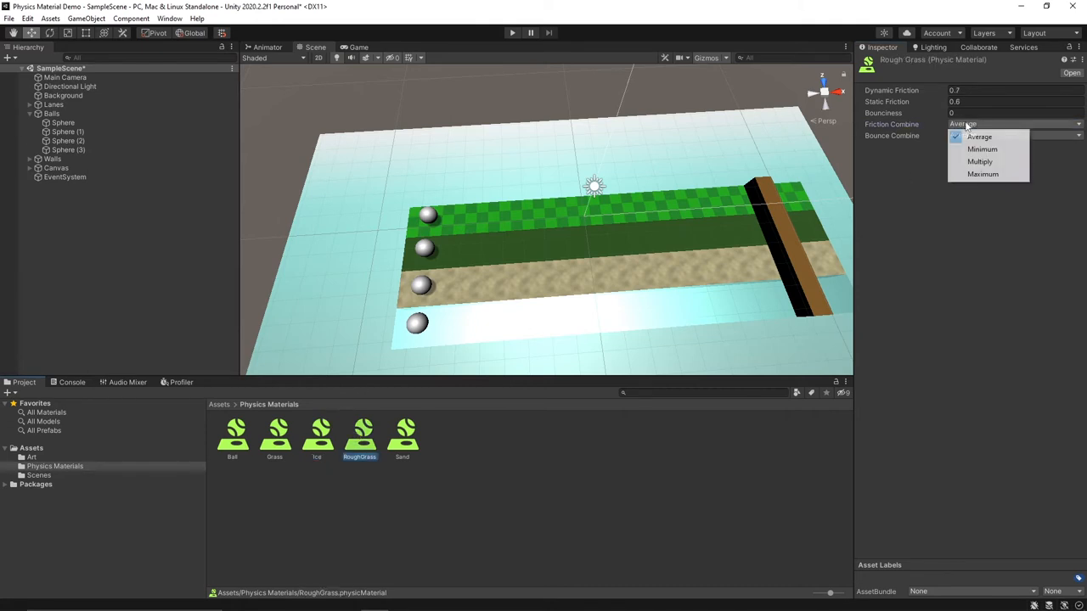
click(981, 173)
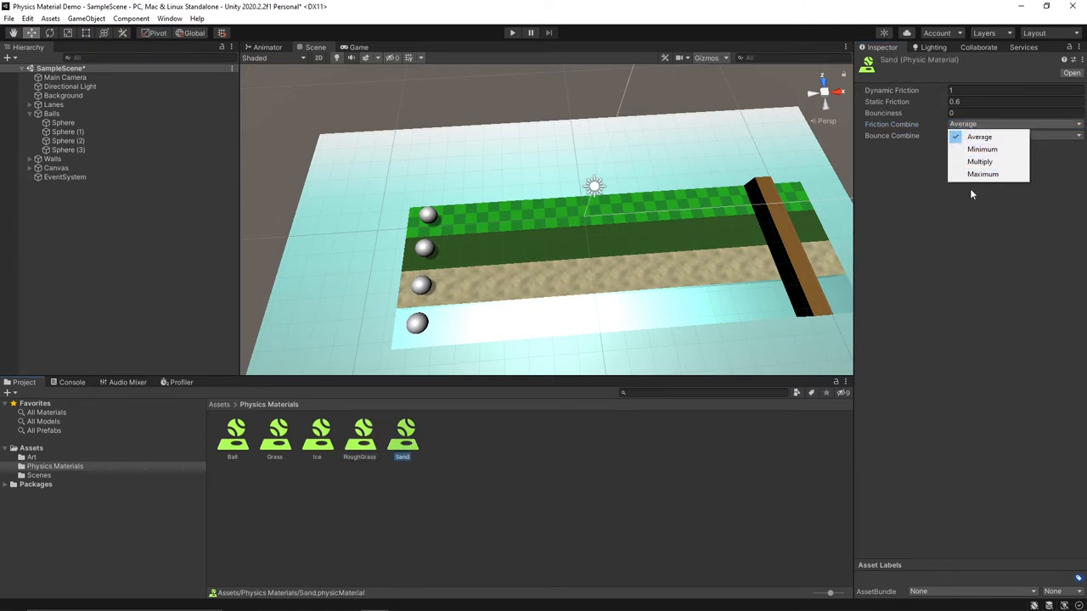
click(982, 173)
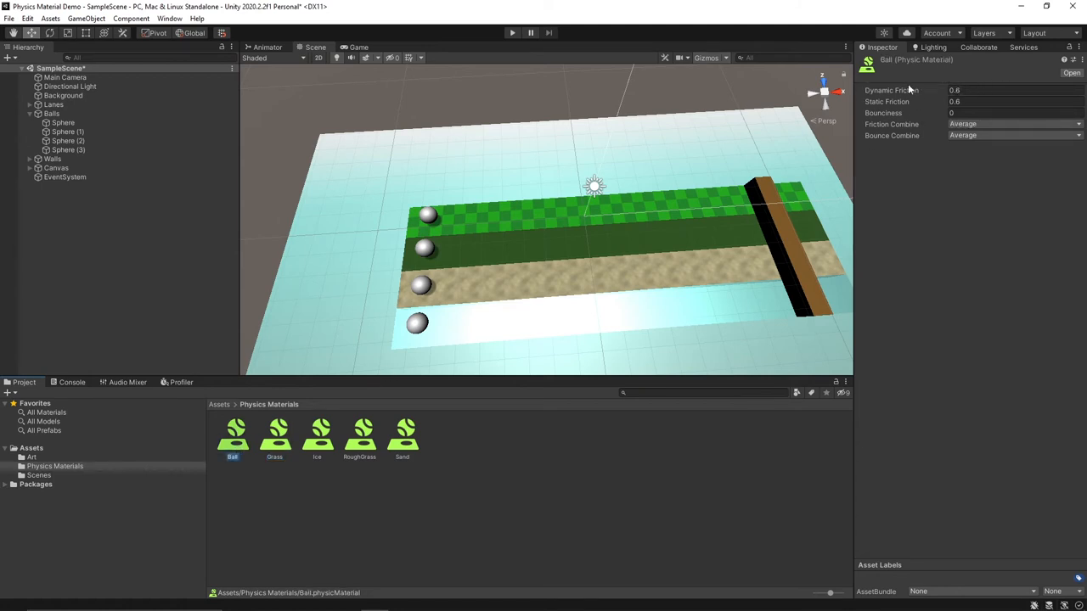
Step: Review the Ball, Ice and RoughGrass materials' friction combine settings
click(316, 435)
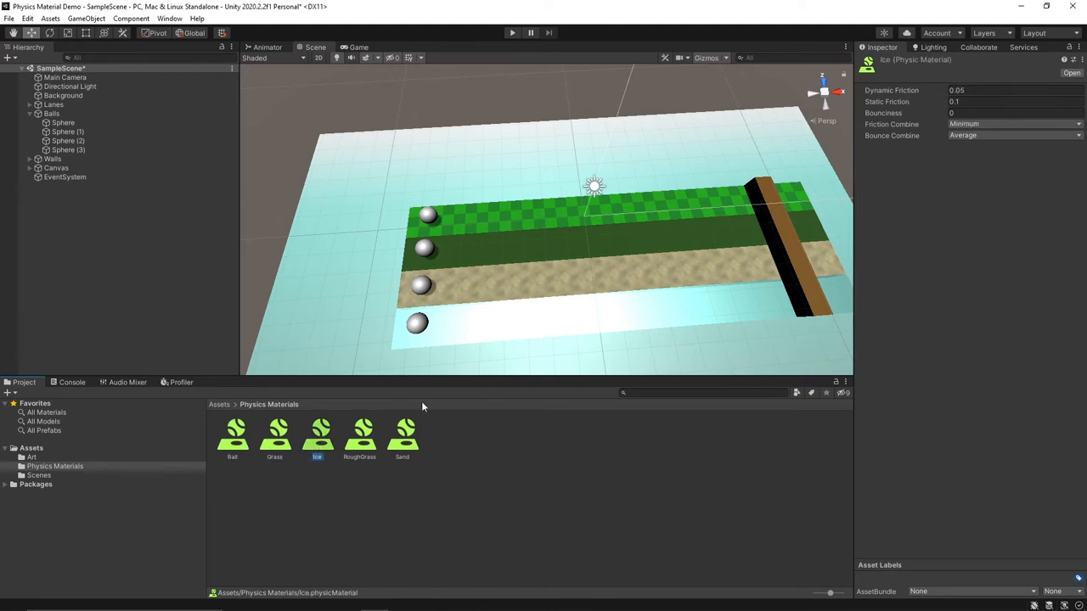
click(360, 433)
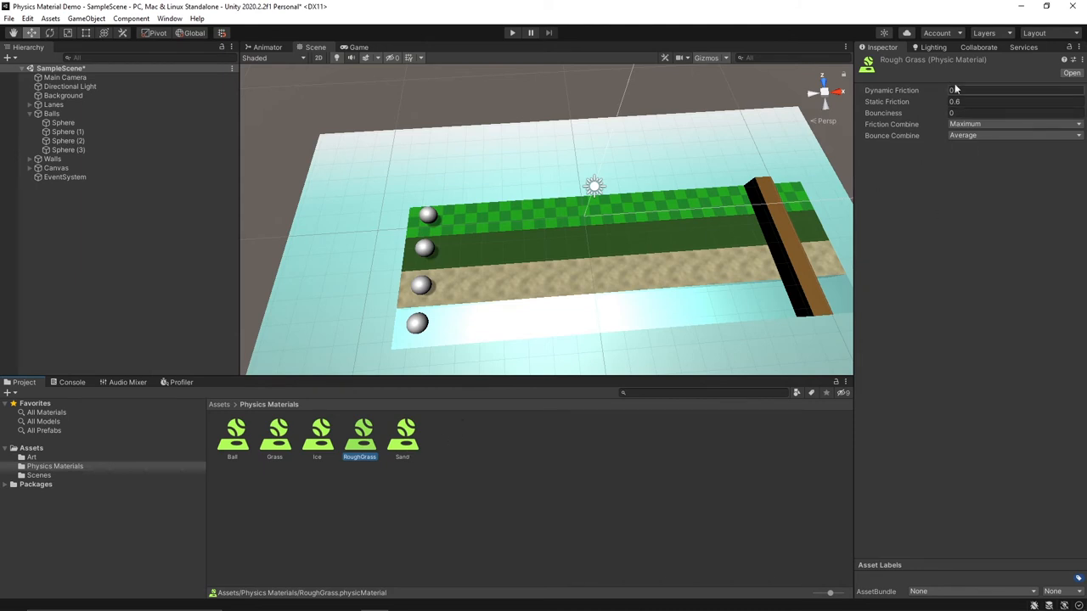
click(400, 435)
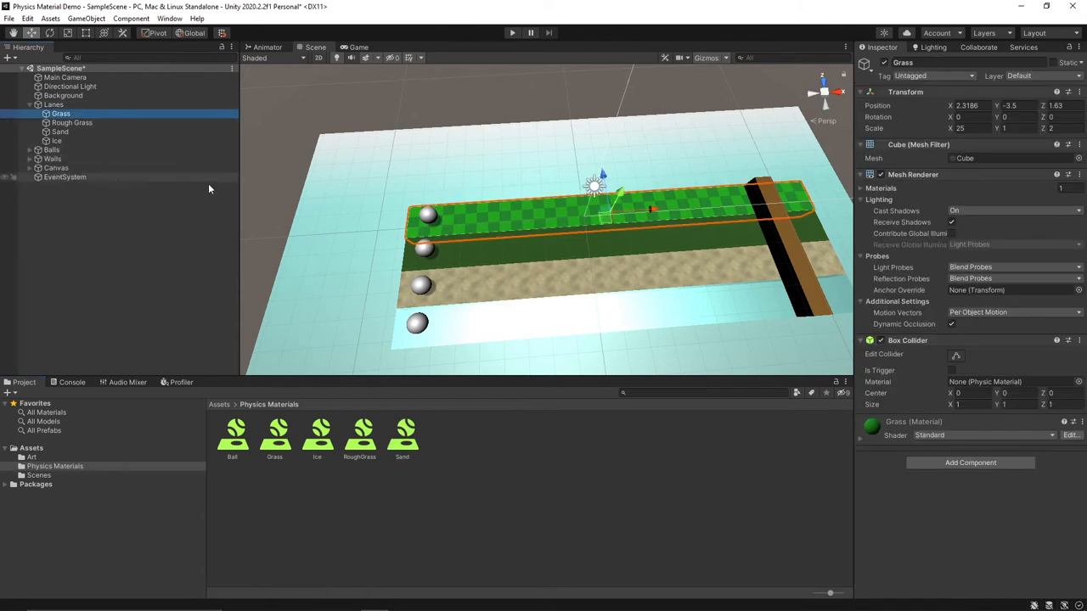
Step: Assign Grass, RoughGrass, Sand and Ice materials to their lane colliders and test-run the scene
click(275, 433)
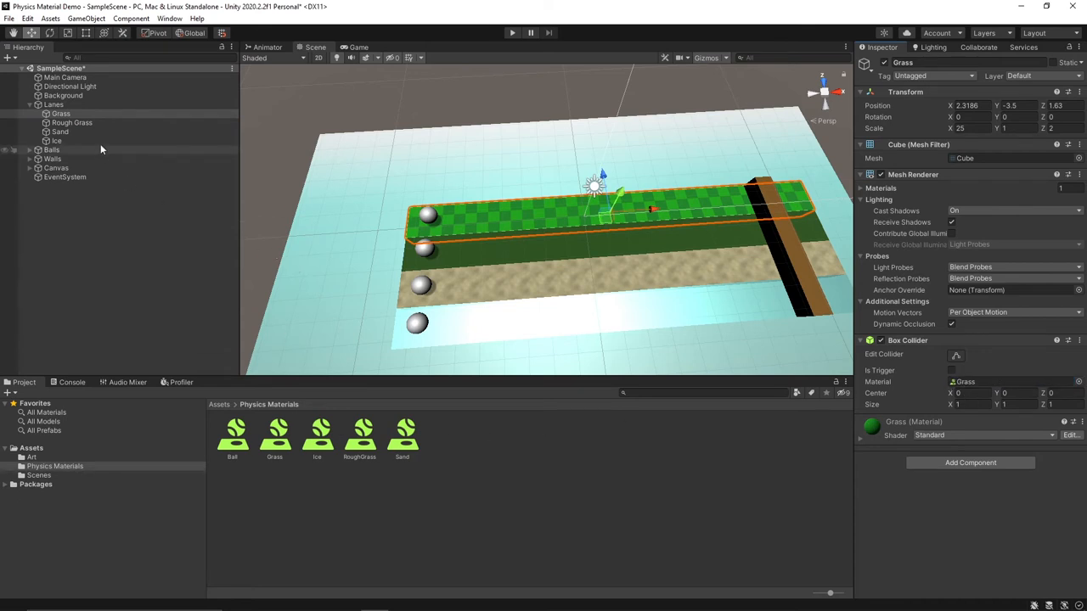
click(71, 122)
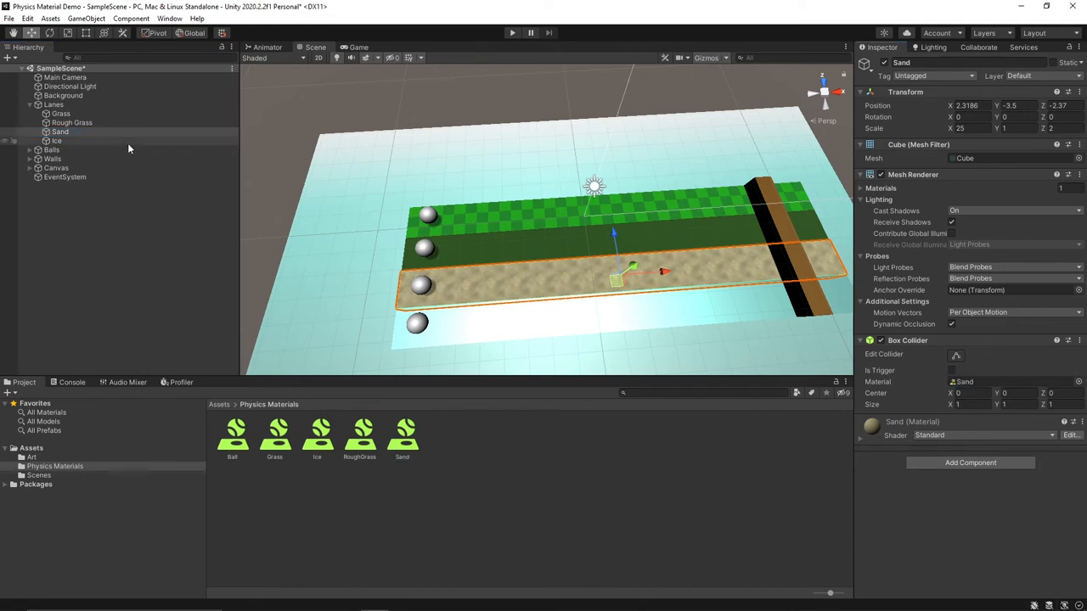
click(56, 139)
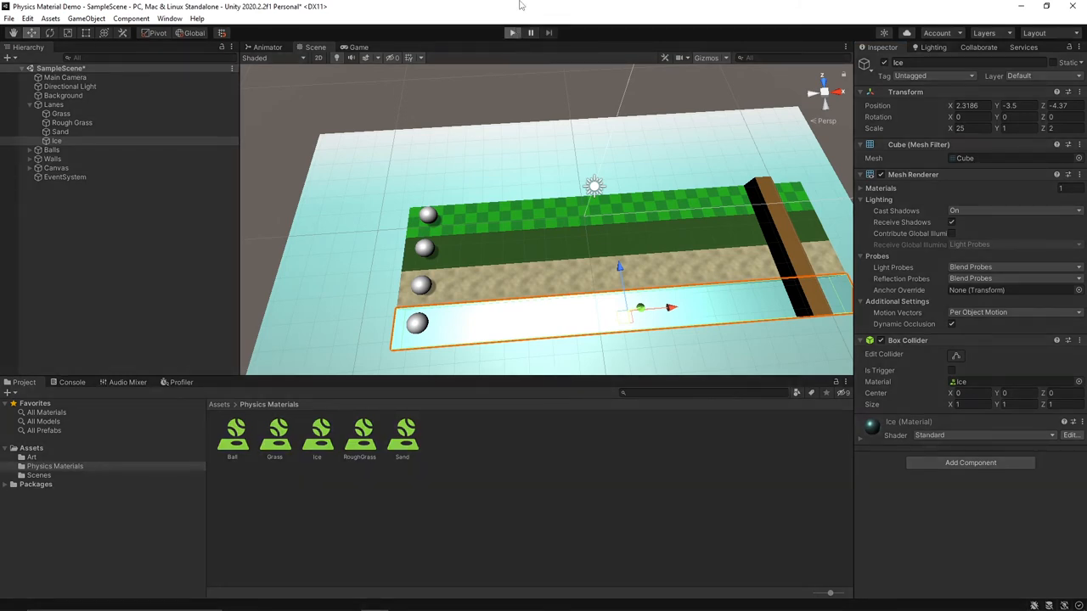
click(513, 33)
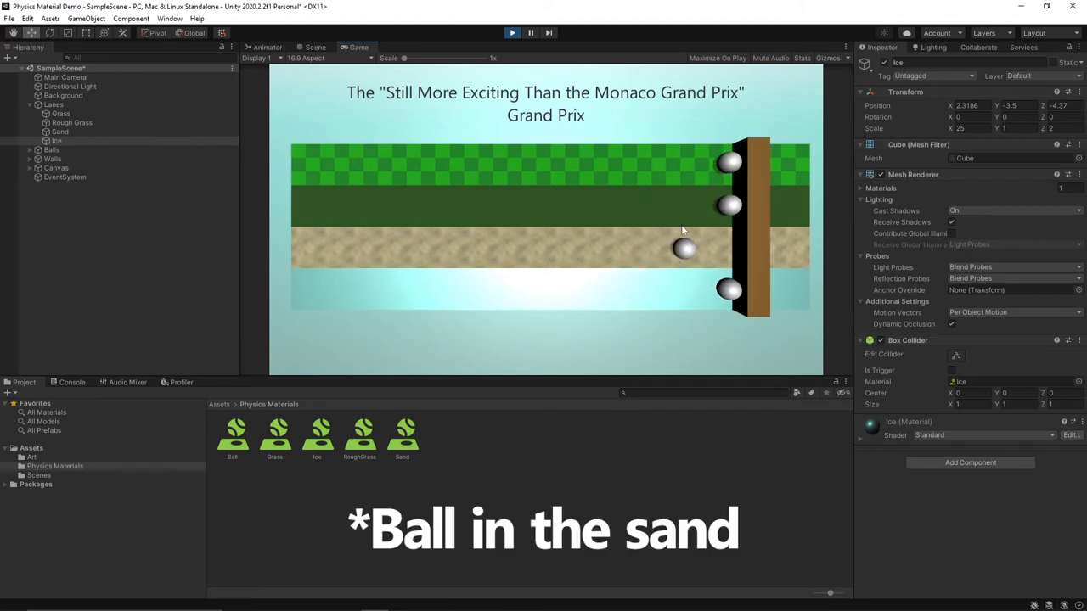
click(316, 48)
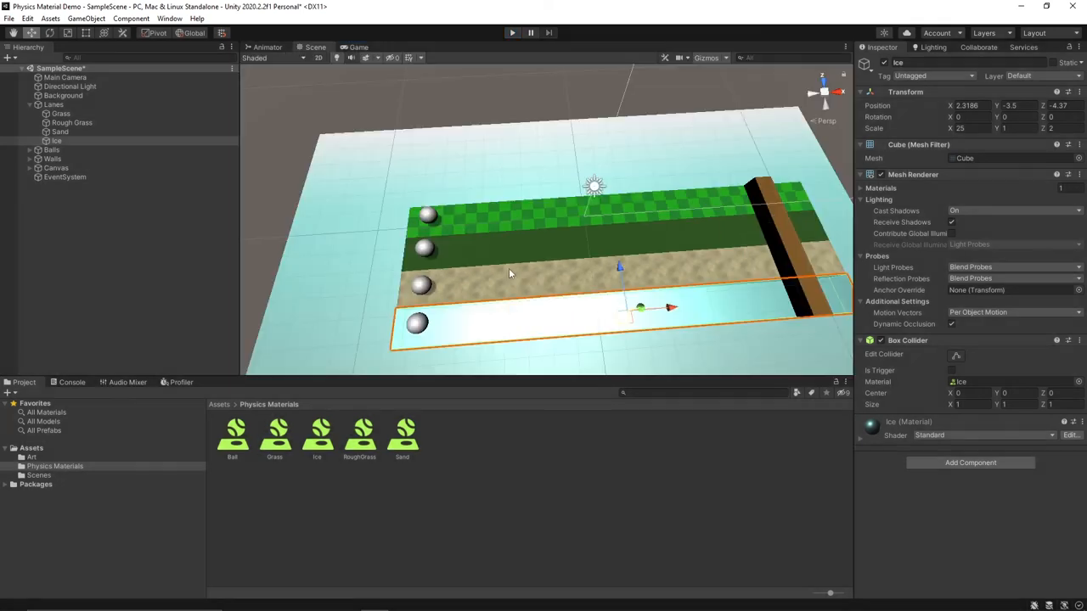
mouse_move(559, 296)
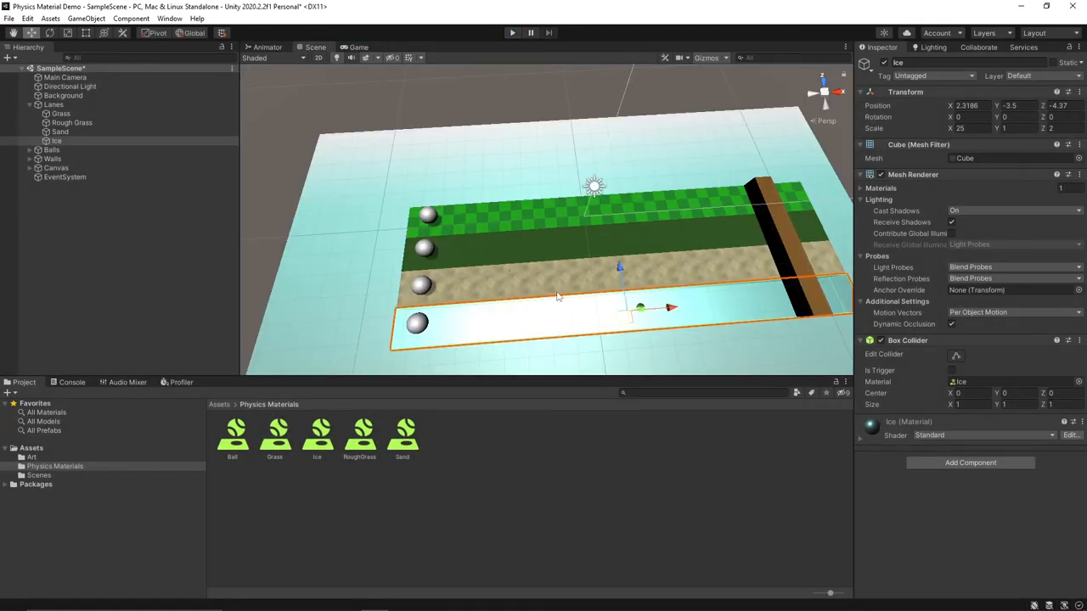
mouse_move(289, 180)
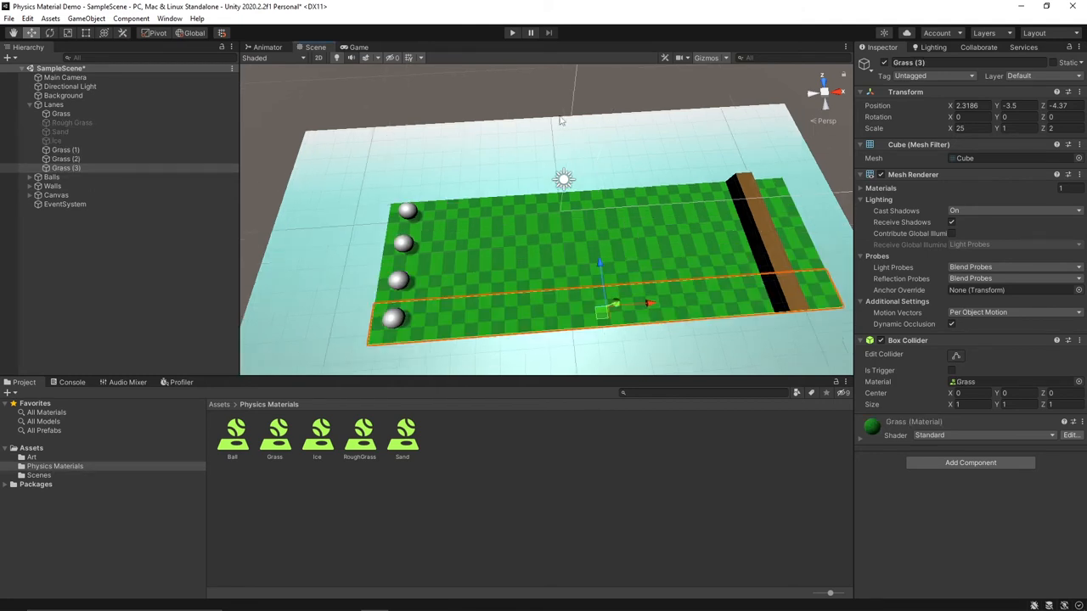
mouse_move(547, 159)
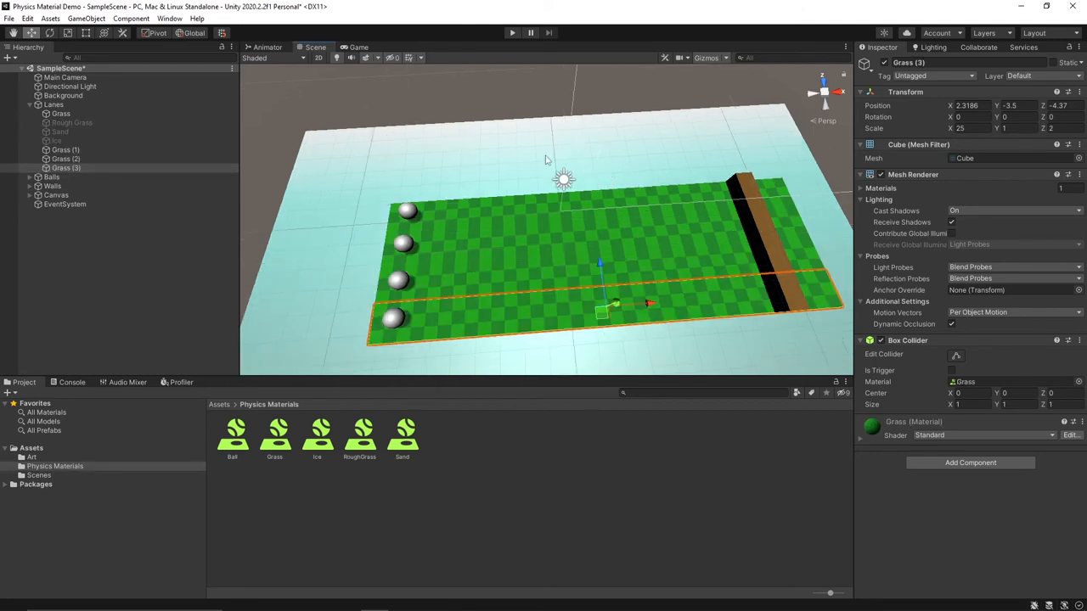
mouse_move(703, 247)
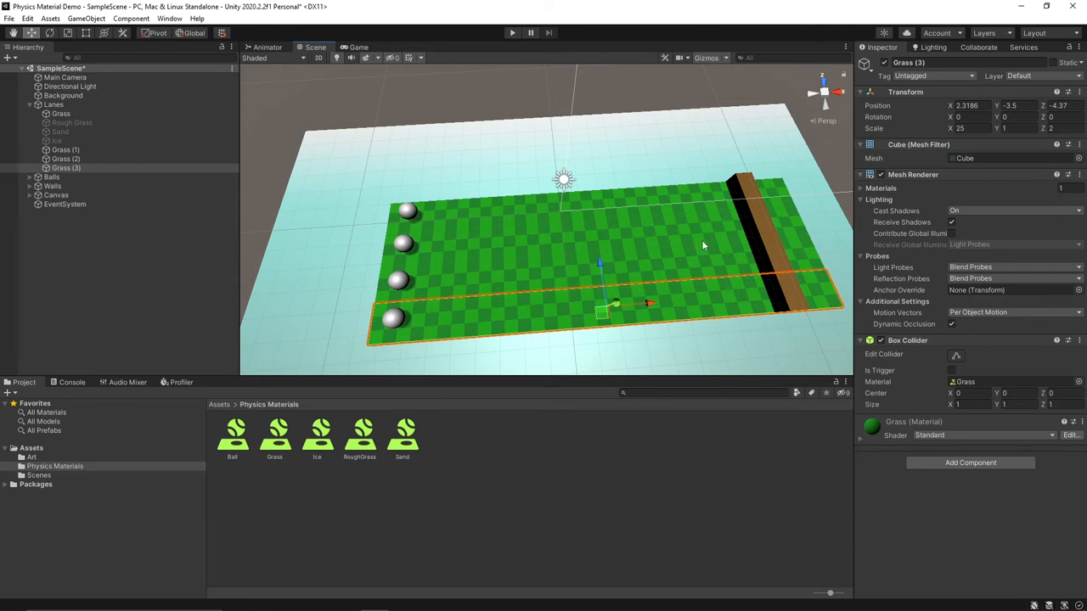
mouse_move(482, 321)
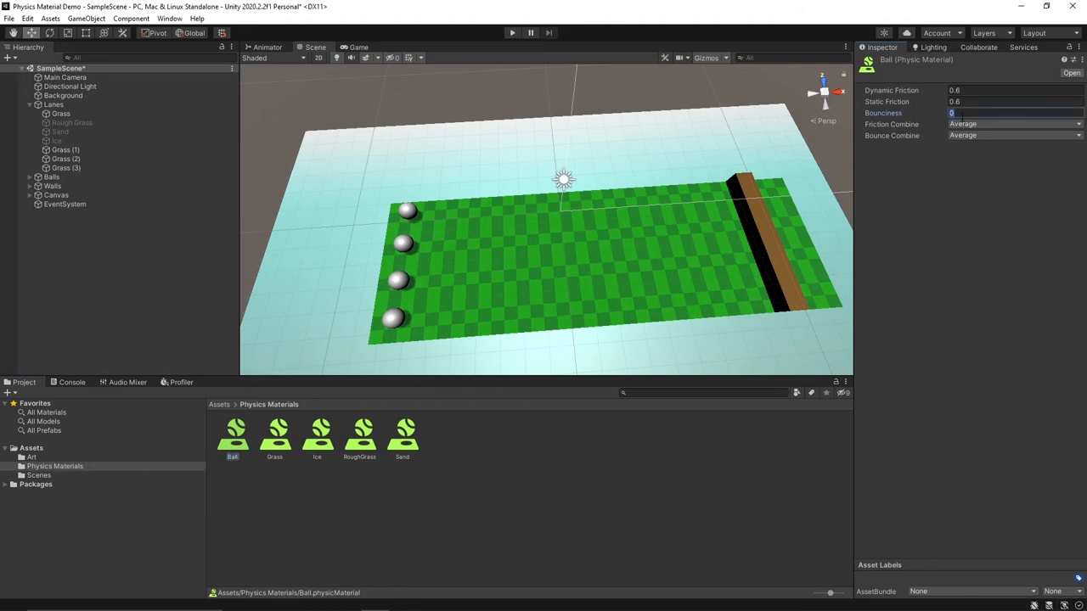
Step: Set the Ball physic material's Bounciness to 0.5
text(0.5)
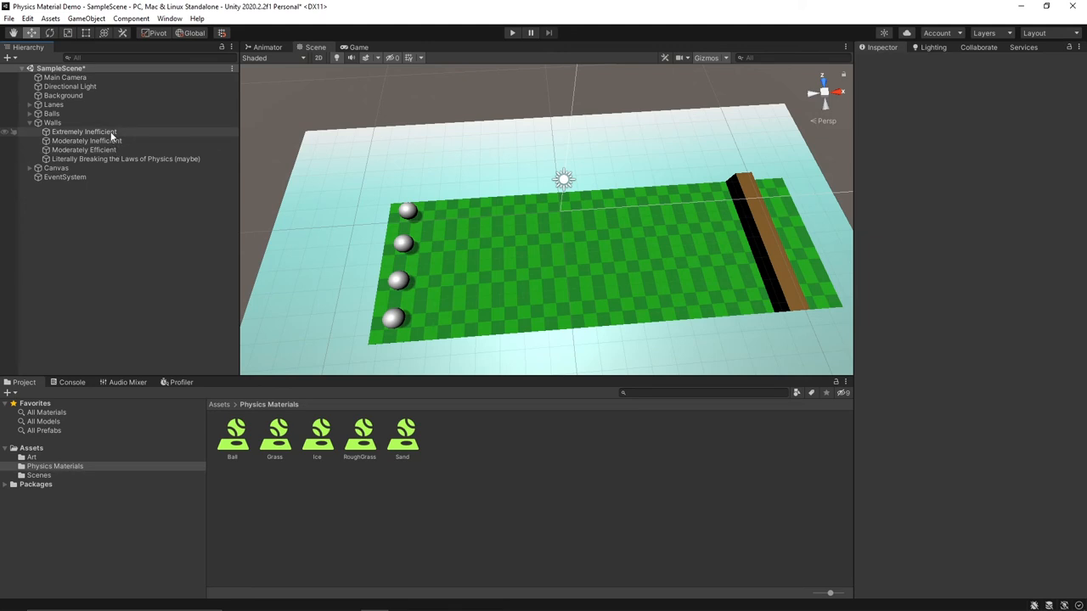
Step: Create the NoBounce physics material and set its bounce combine mode
click(125, 160)
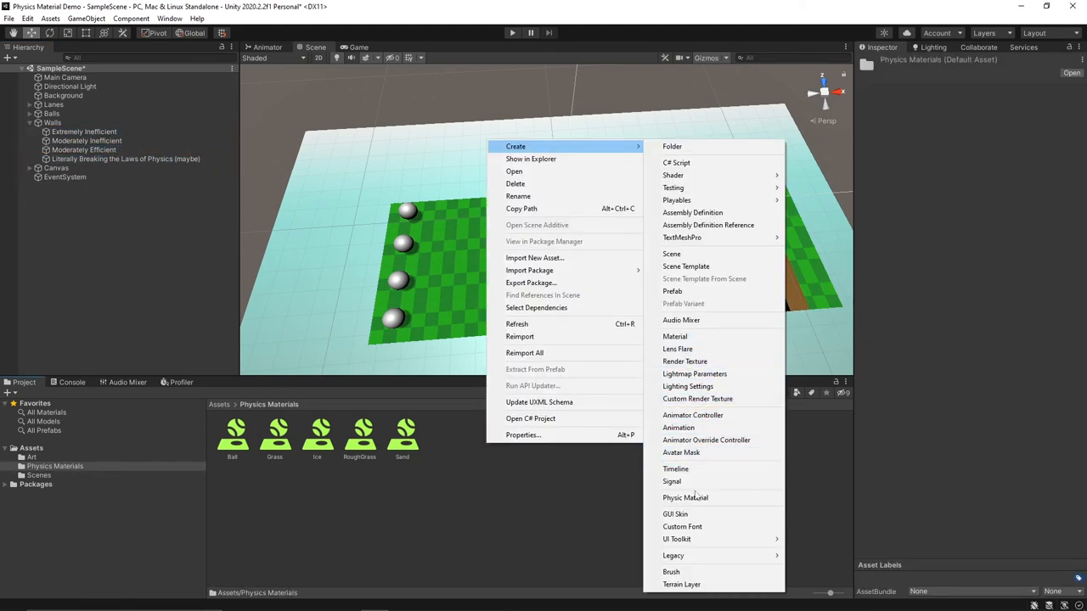
click(685, 498)
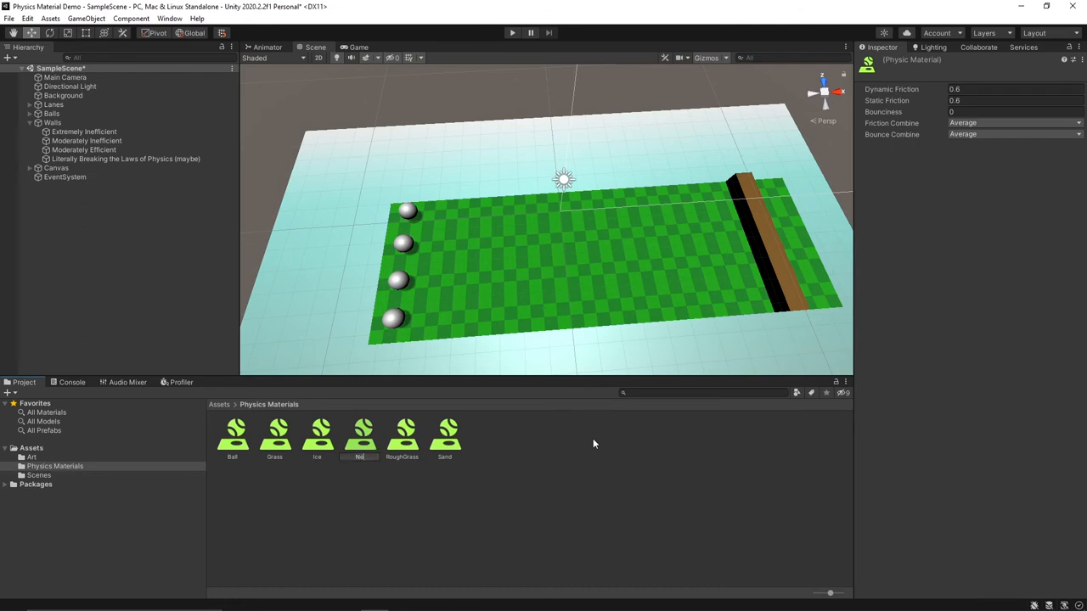
click(358, 435)
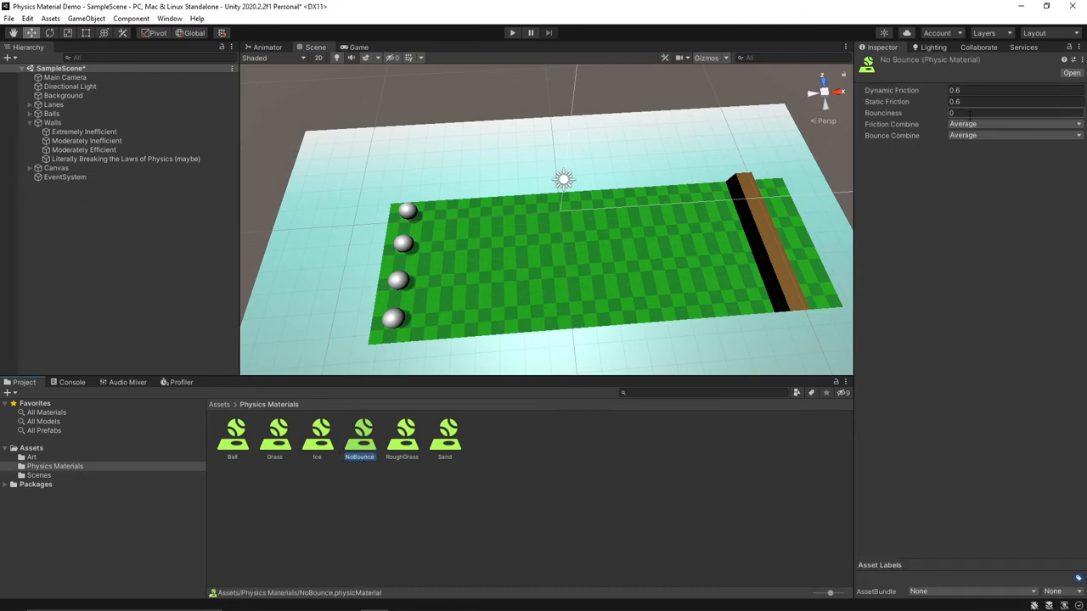
click(1014, 136)
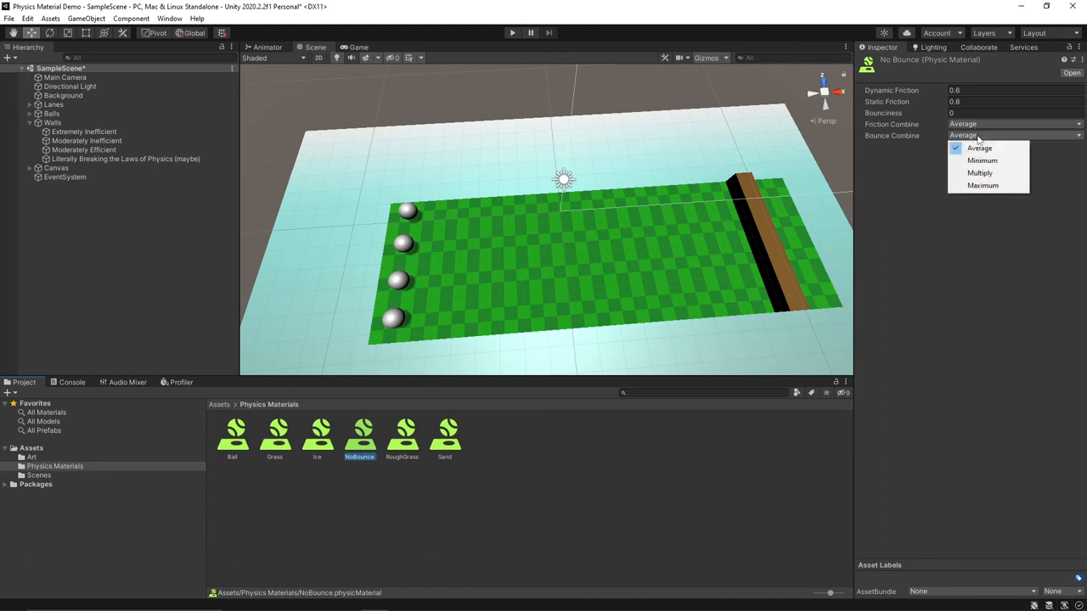
click(981, 160)
text(S)
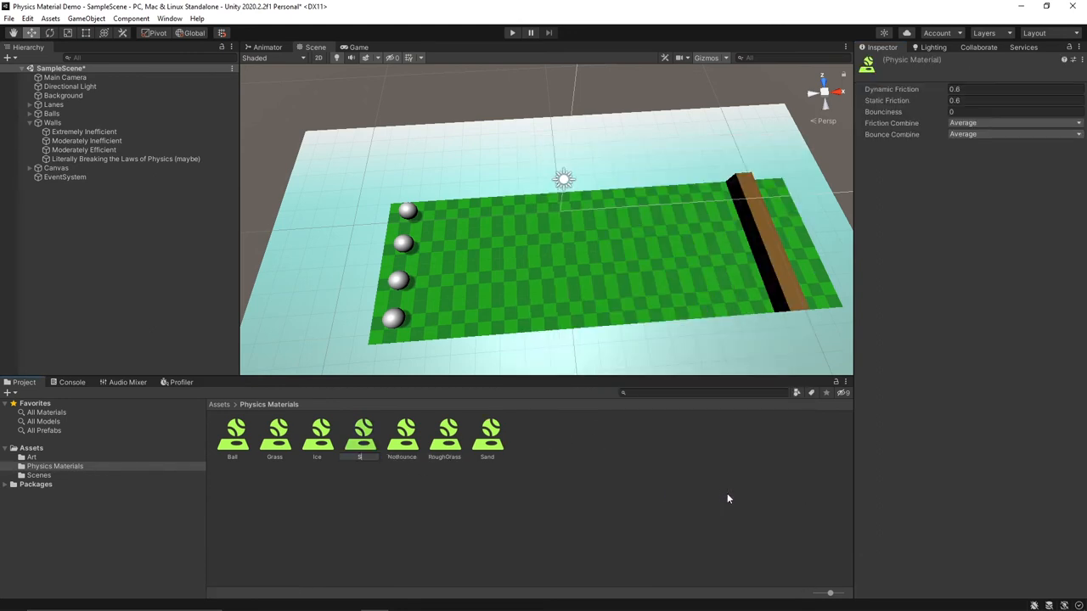
Step: Create the Bounce and BIG BOUNCE materials, giving BIG BOUNCE bounciness 1 and Maximum bounce combine
click(486, 435)
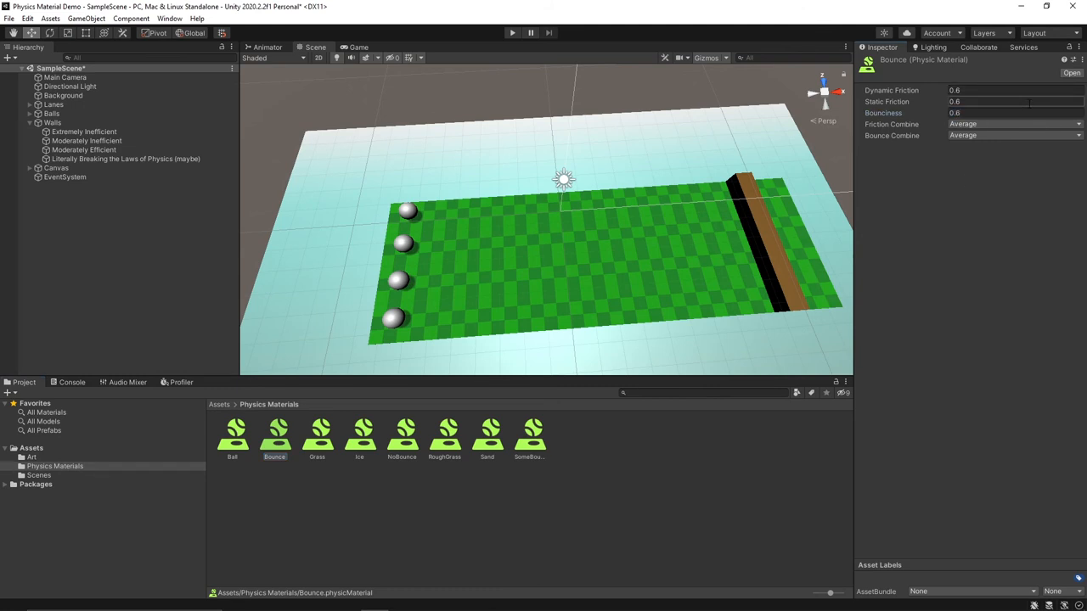
click(374, 508)
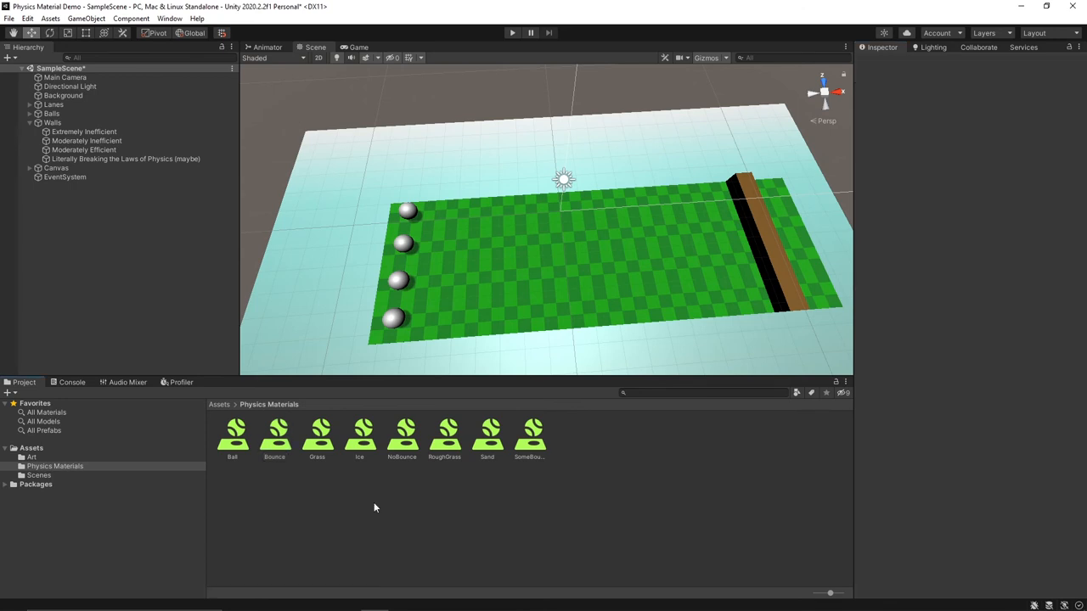
click(401, 435)
text(BIG BOUNCE)
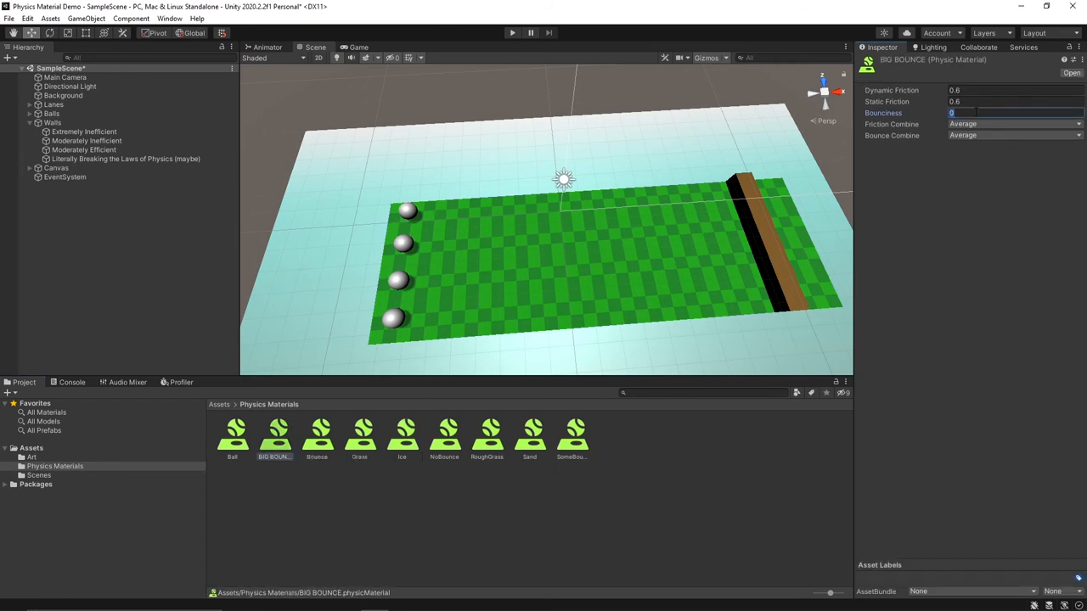
click(1012, 136)
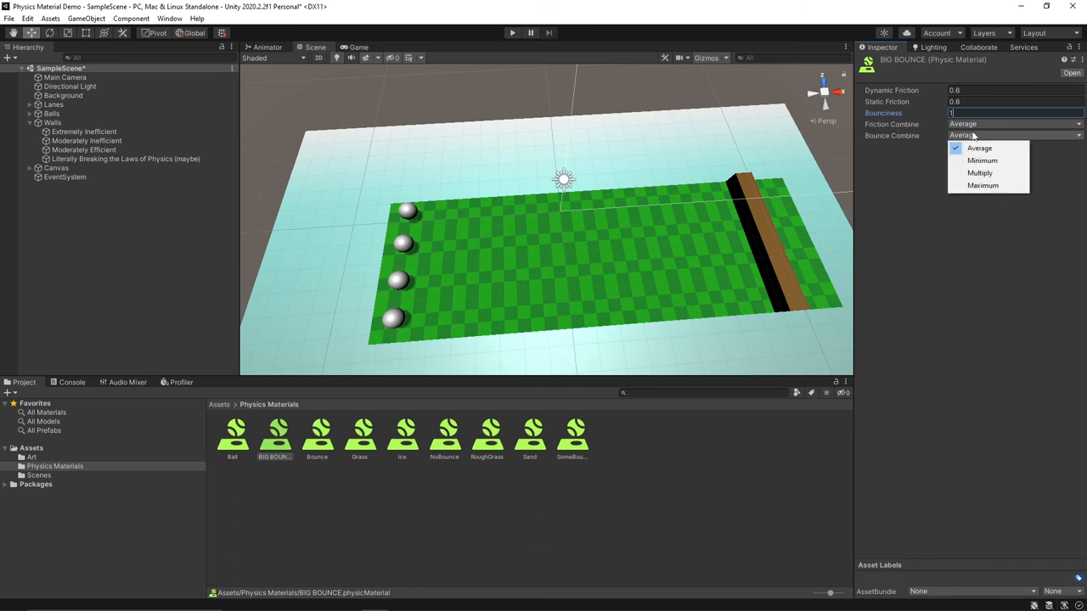
click(982, 185)
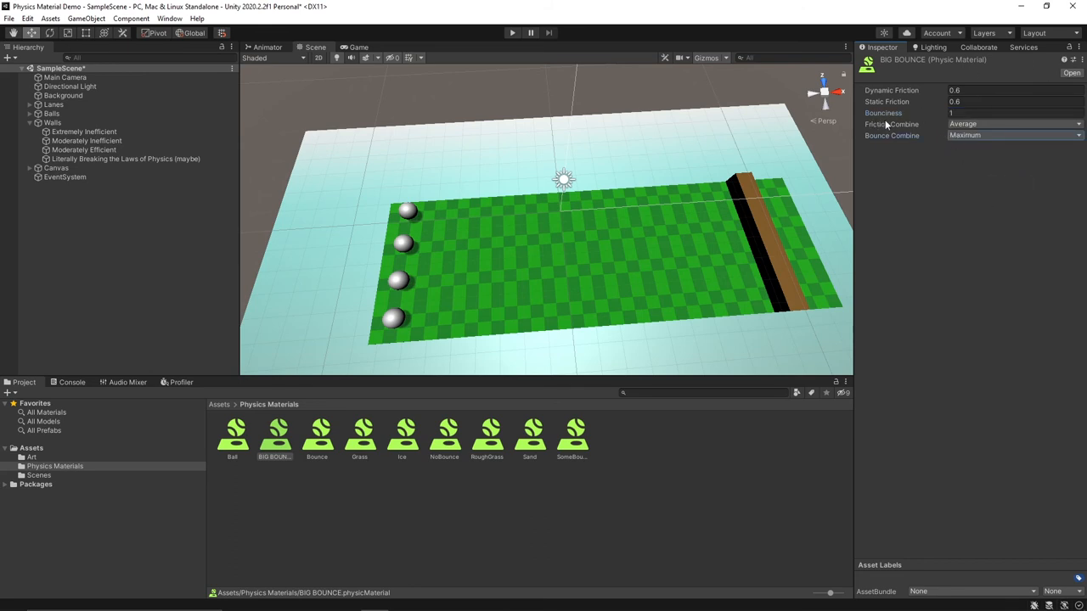
click(83, 133)
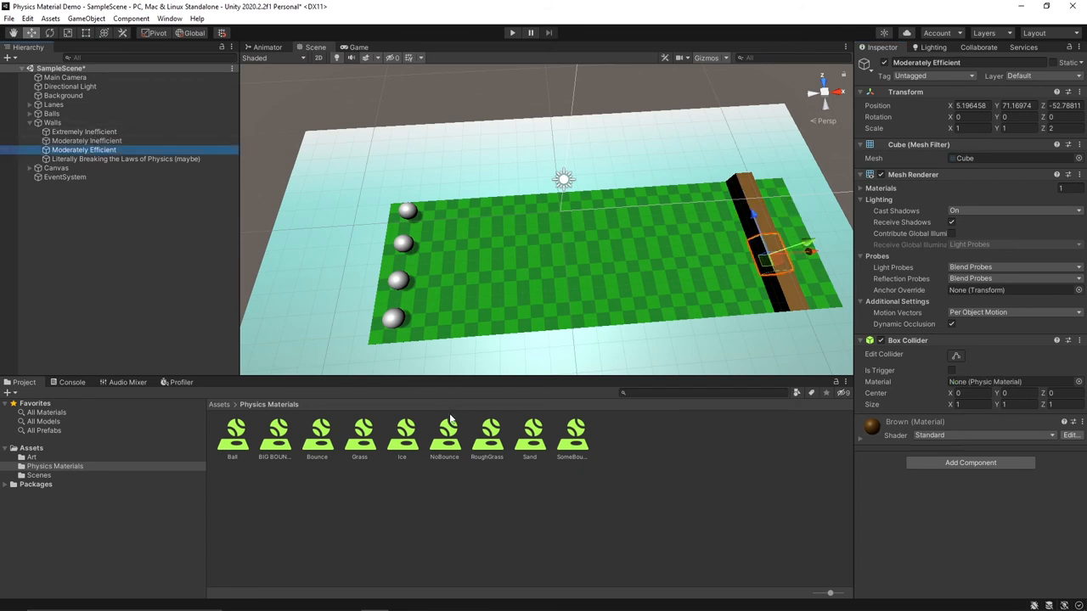
mouse_move(982, 367)
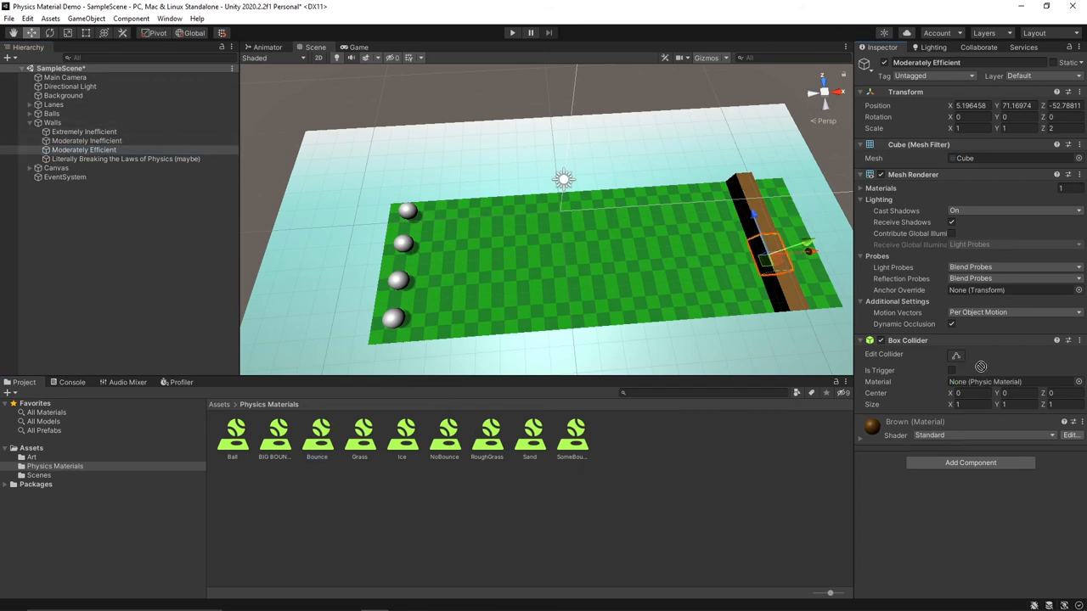
Step: Select the Literally Breaking the Laws of Physics wall segment to assign BIG BOUNCE
click(125, 159)
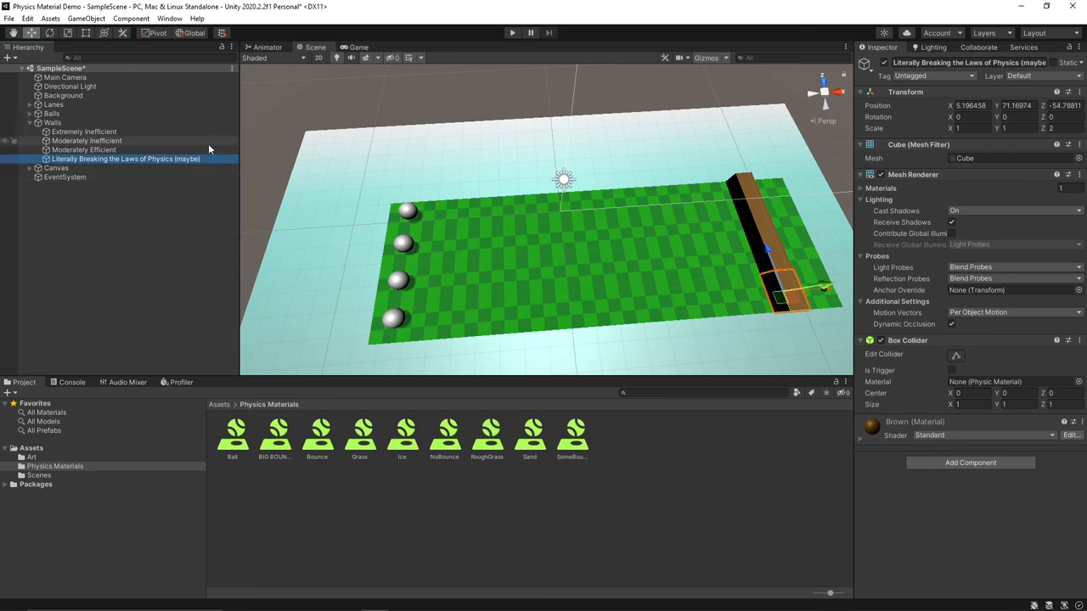
mouse_move(738, 270)
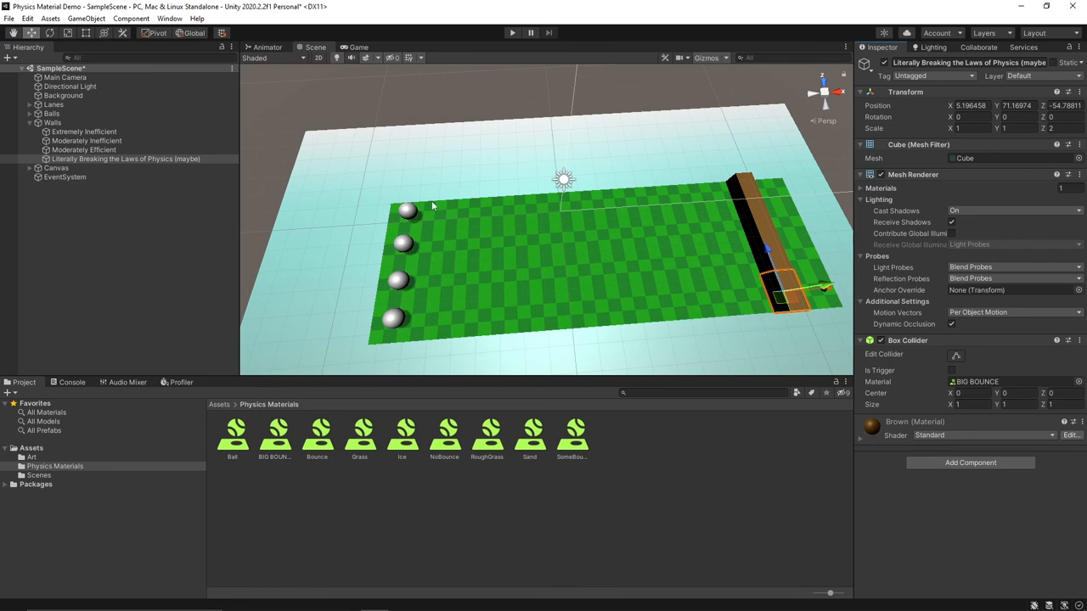
mouse_move(771, 258)
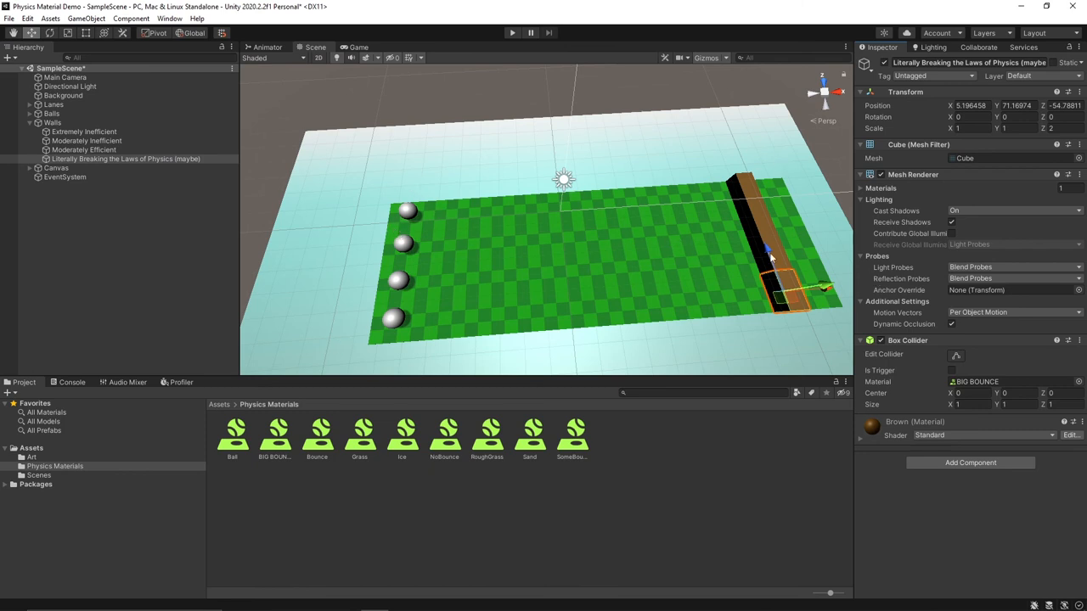
mouse_move(636, 58)
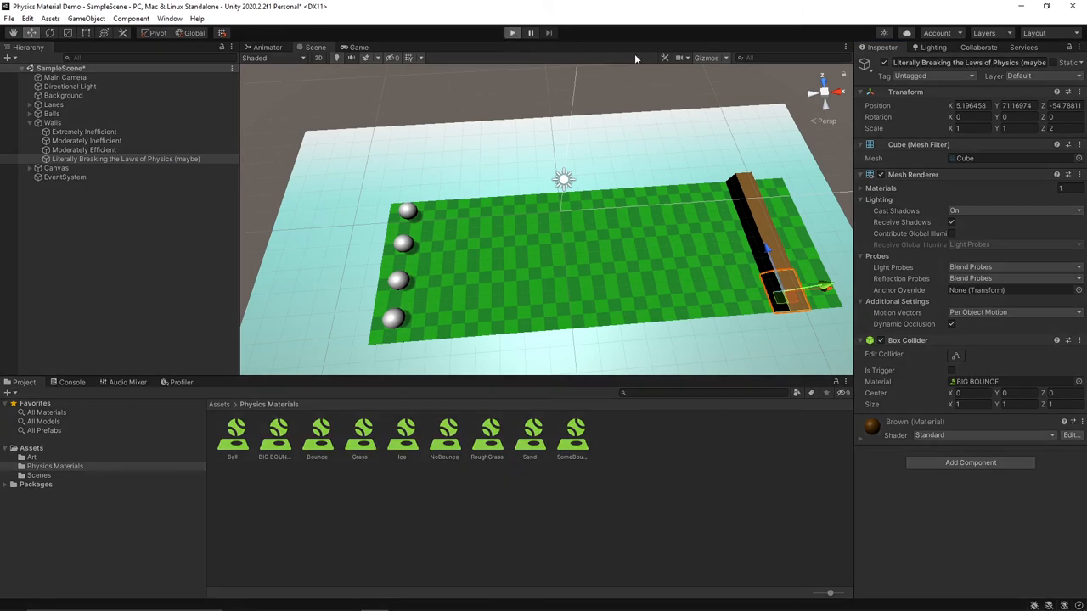
click(513, 32)
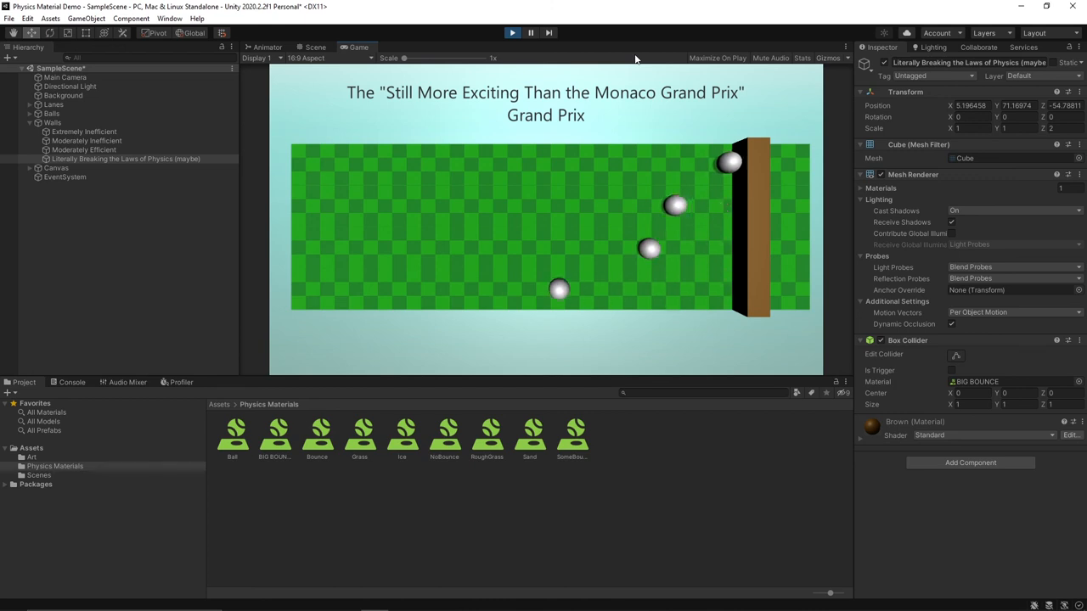
mouse_move(483, 292)
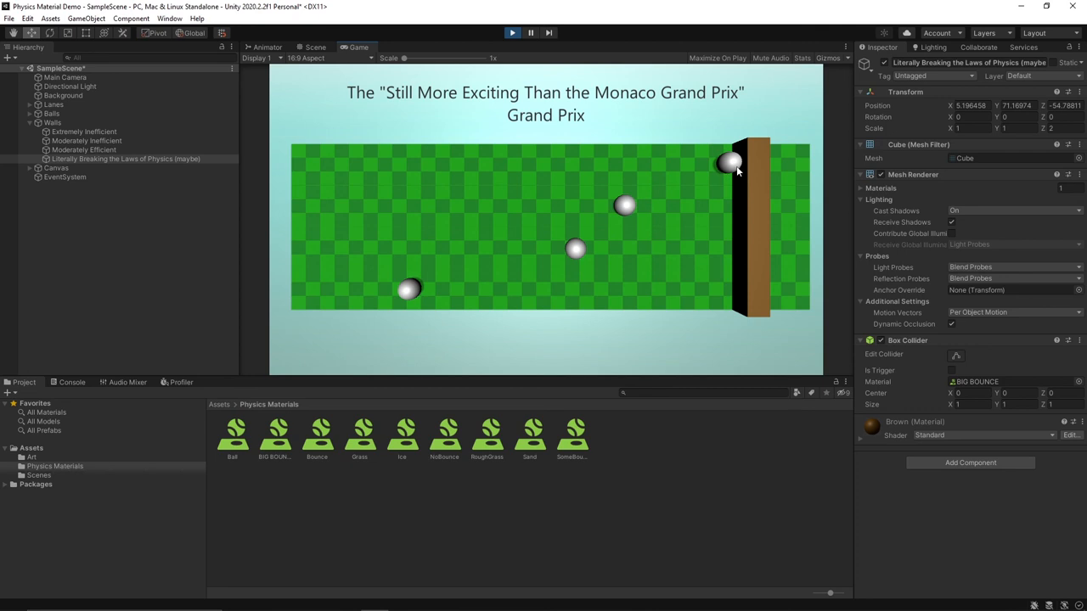
click(316, 48)
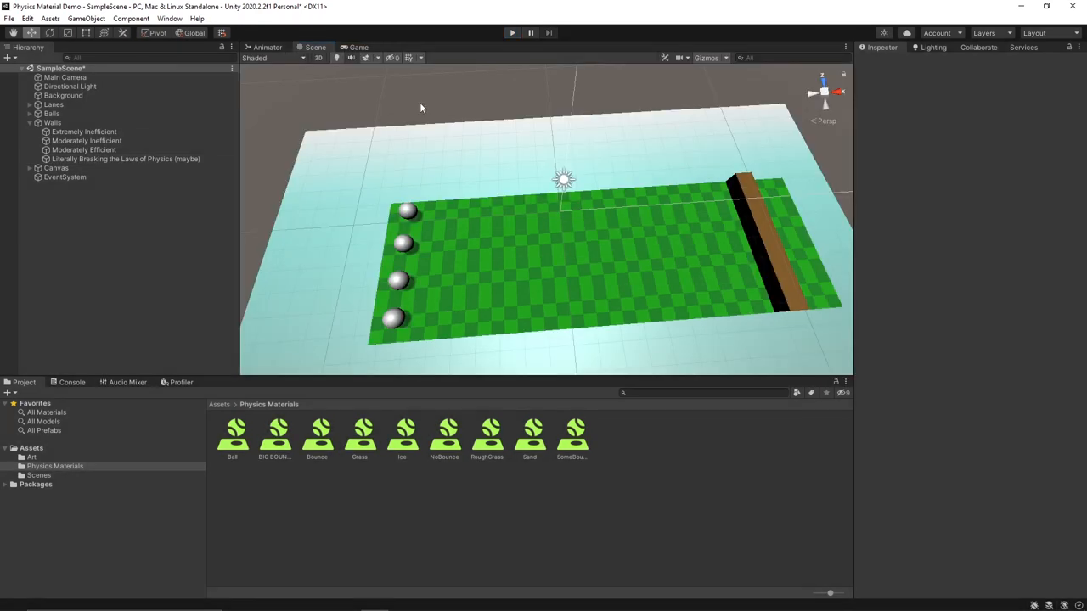